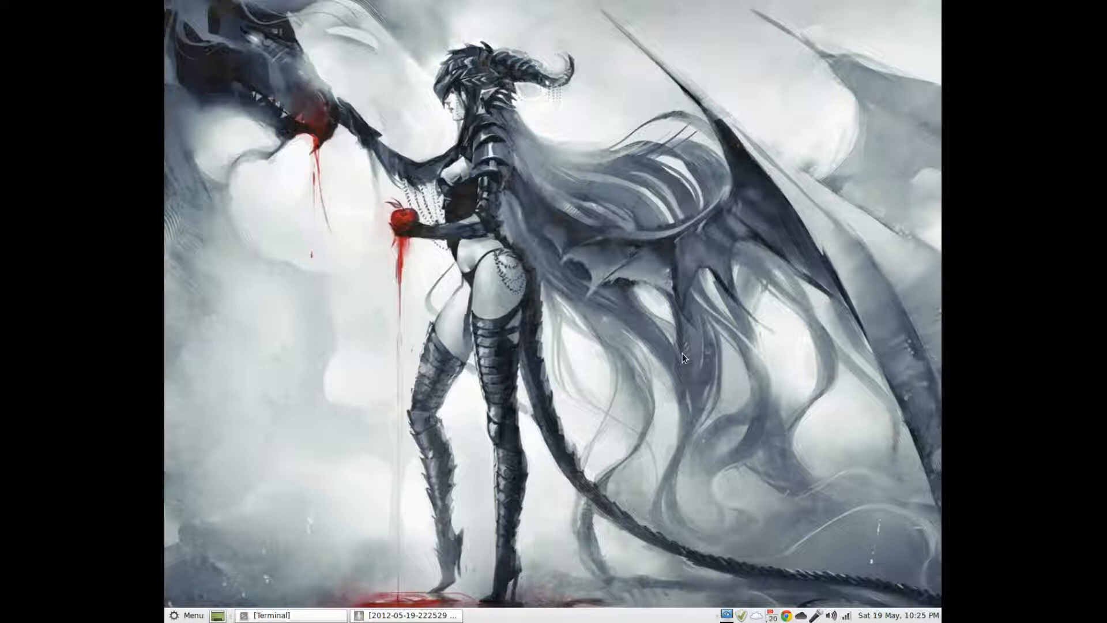
pyautogui.moveTo(676, 366)
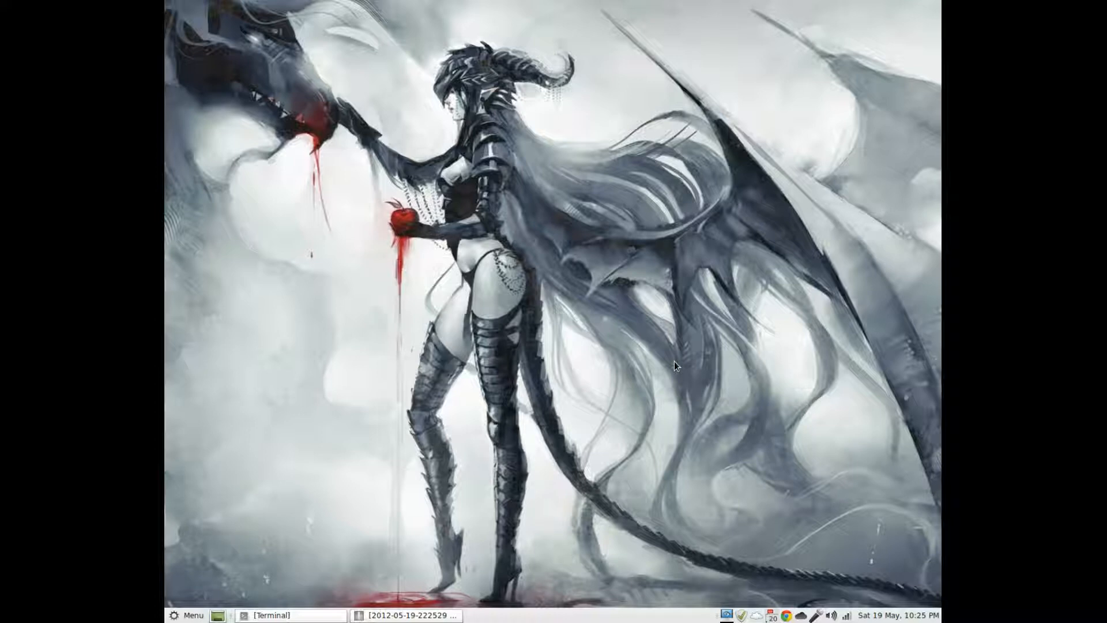
pyautogui.moveTo(582, 427)
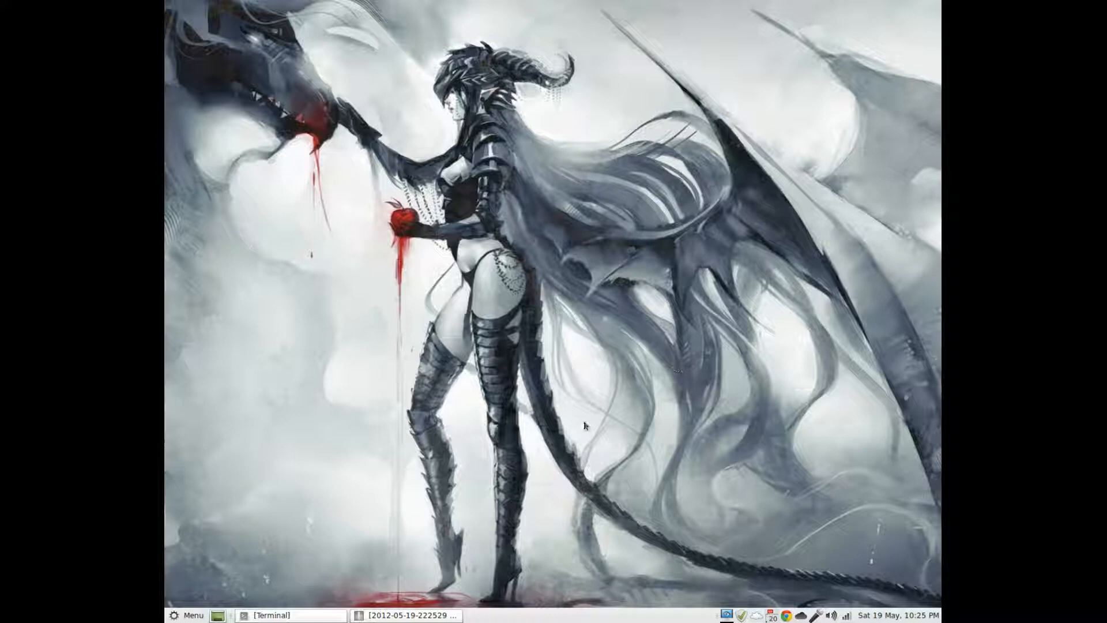
# Step: Show the Preferences category in the Mint menu, scrolled down to Welcome Screen and Windows
pyautogui.click(192, 616)
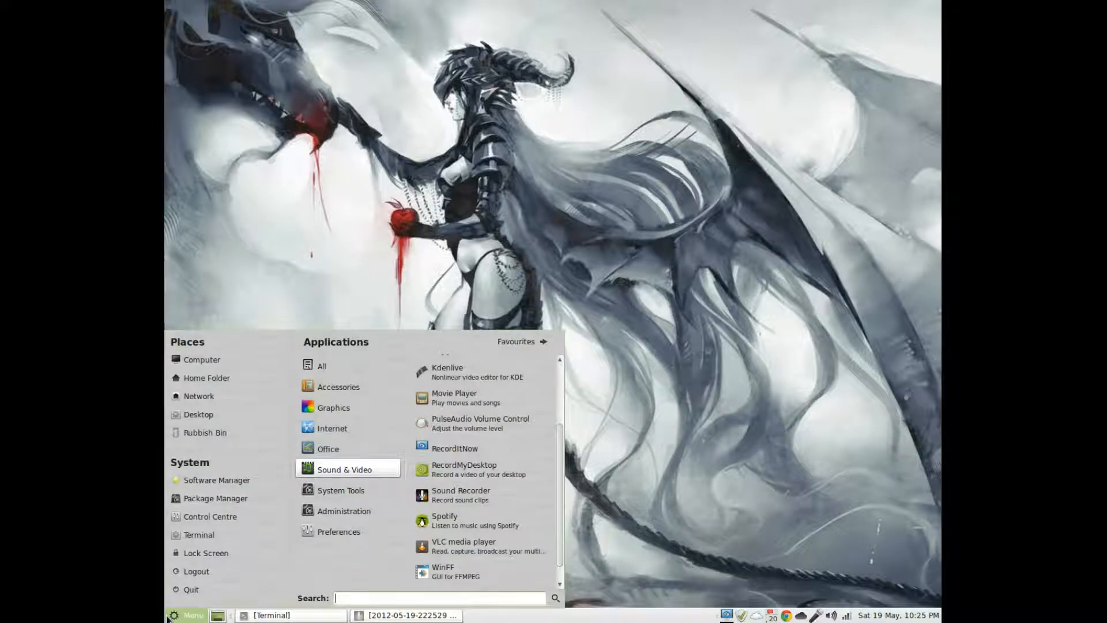
pyautogui.moveTo(300, 439)
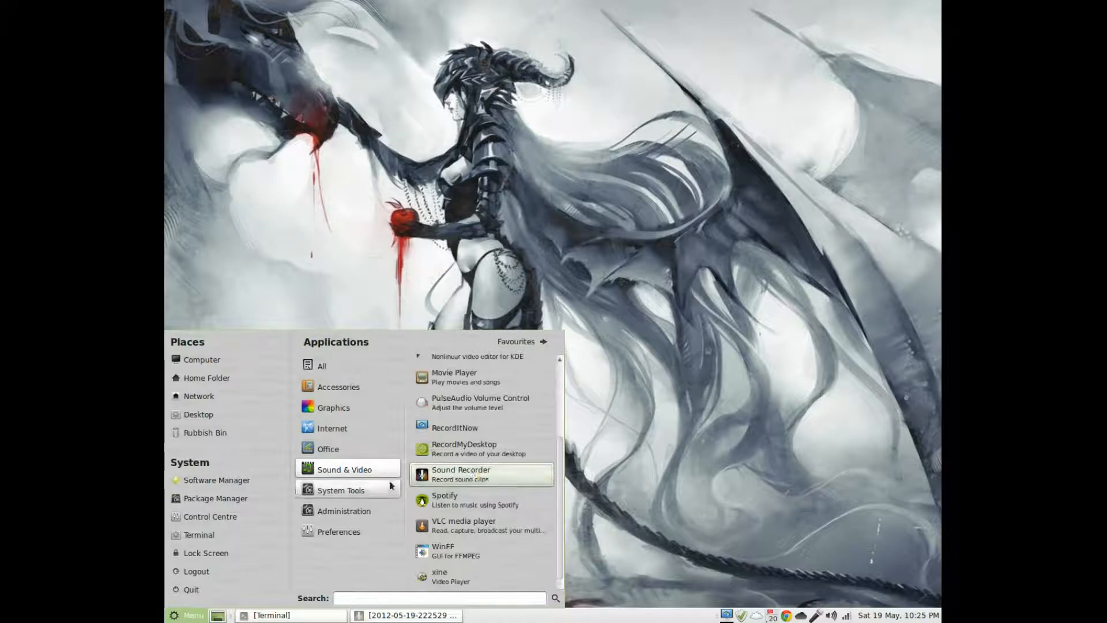
pyautogui.click(340, 489)
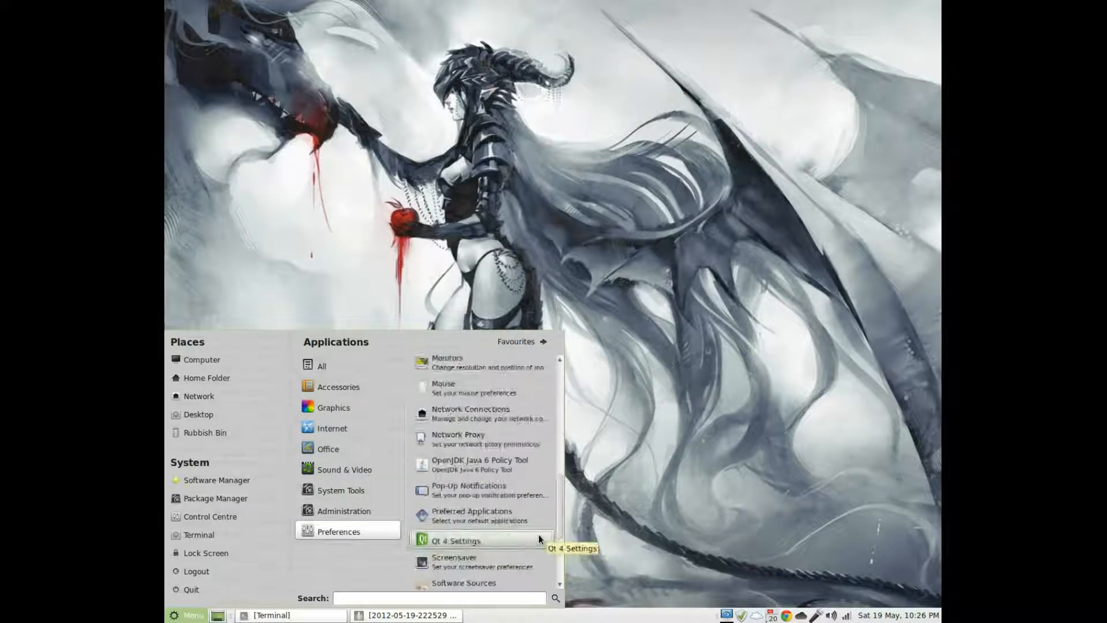
pyautogui.scroll(-3)
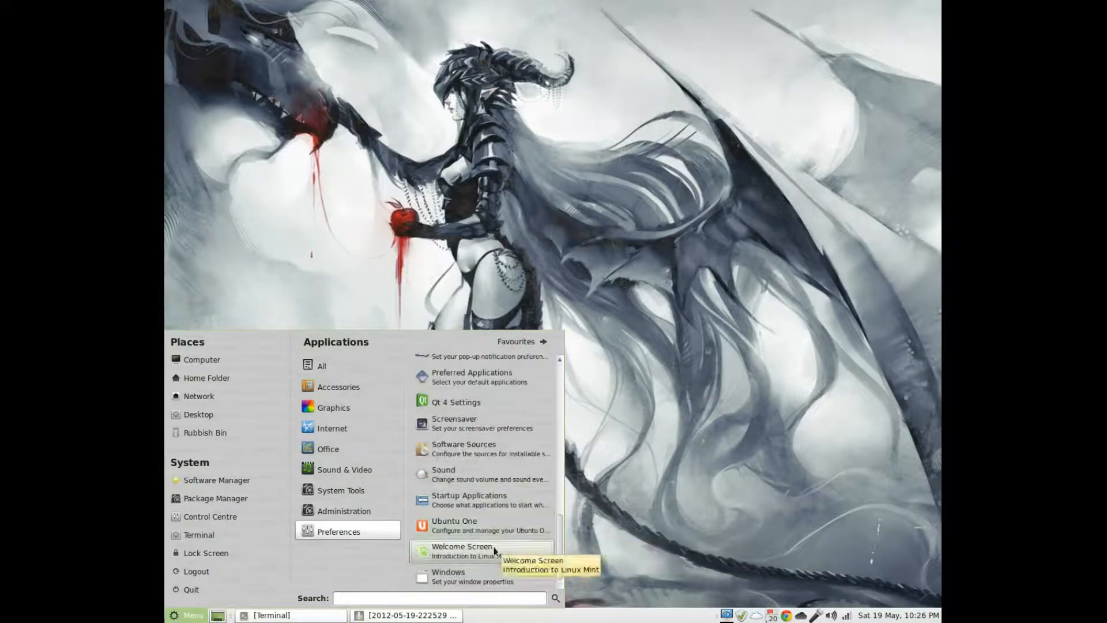
# Step: Launch the Welcome Screen, view the release 13 maya MATE details, and close it
pyautogui.click(461, 550)
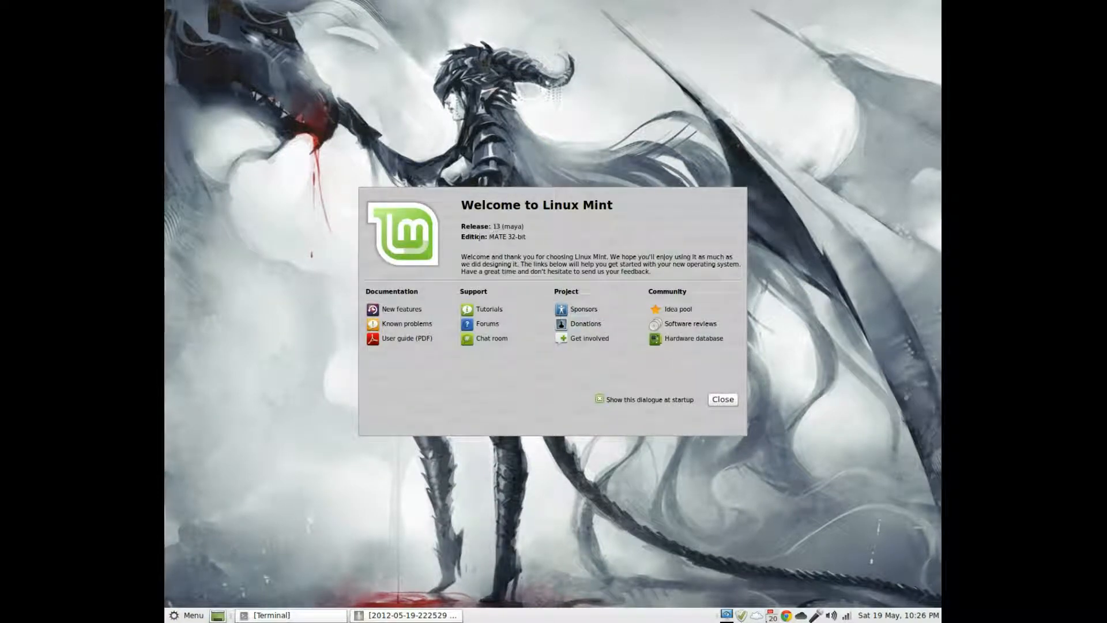
pyautogui.moveTo(411, 249)
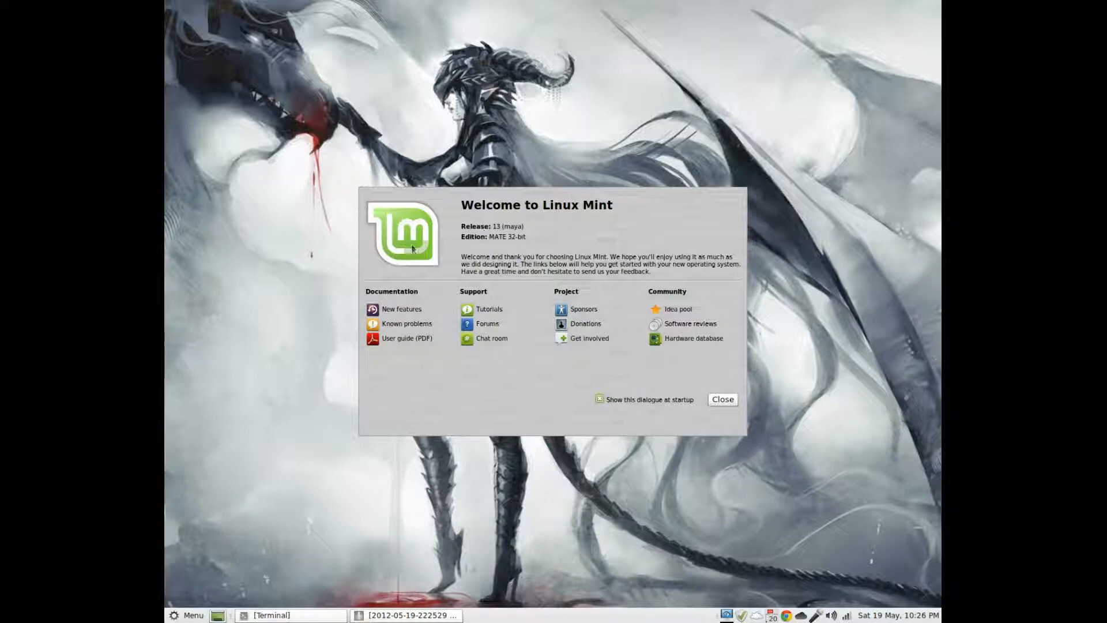
pyautogui.click(723, 399)
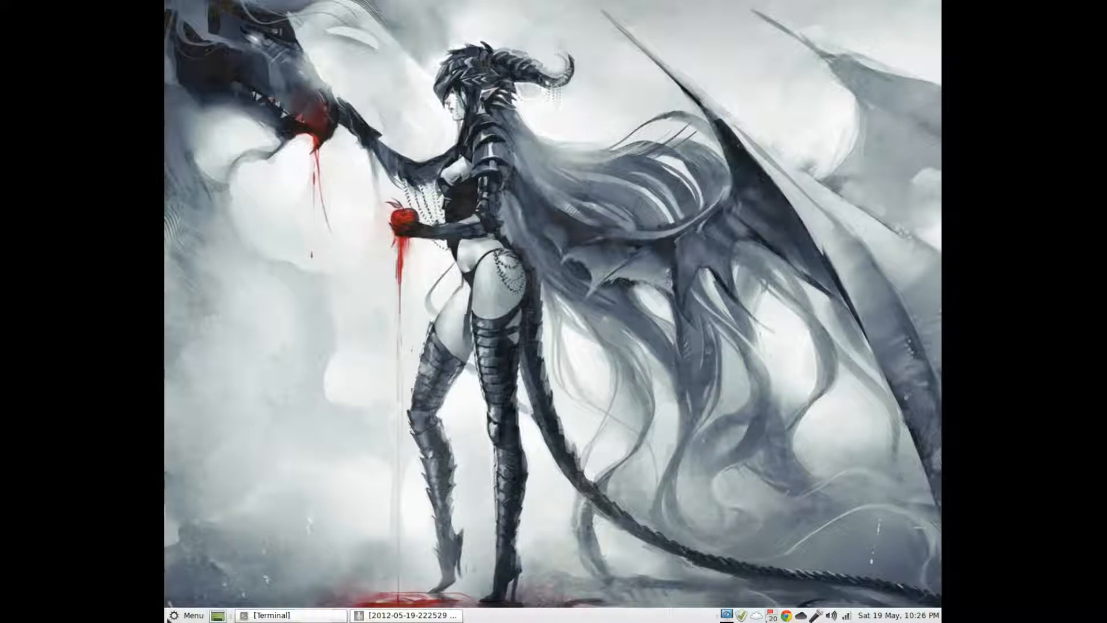
# Step: Reopen the Mint menu on Sound & Video, scrolling to Kdenlive, Movie Player and RecordMyDesktop
pyautogui.click(191, 615)
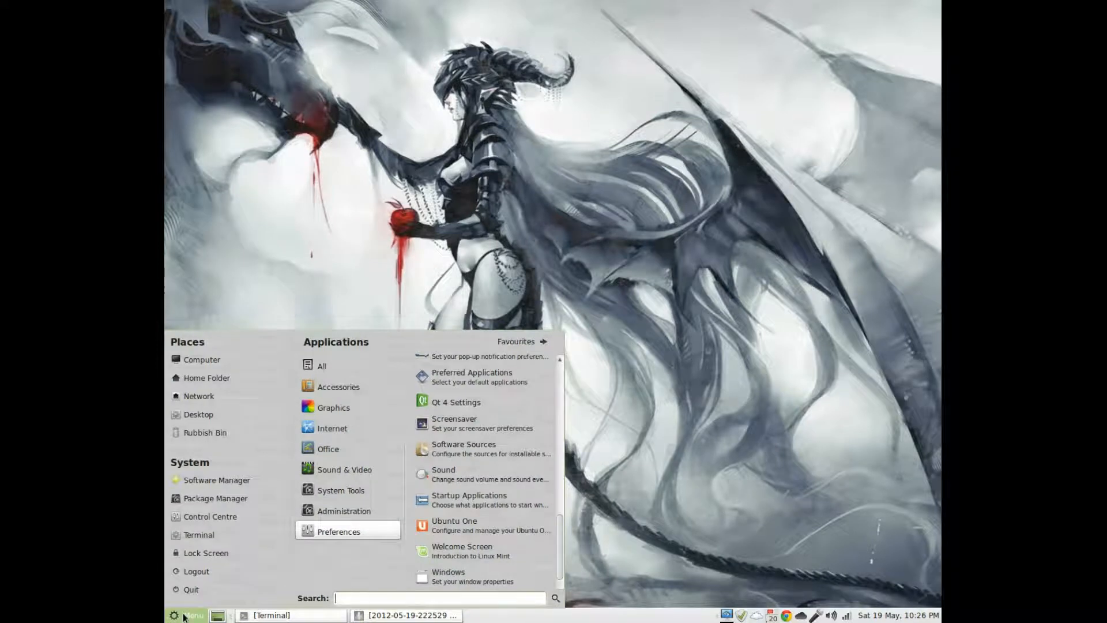
pyautogui.moveTo(197, 590)
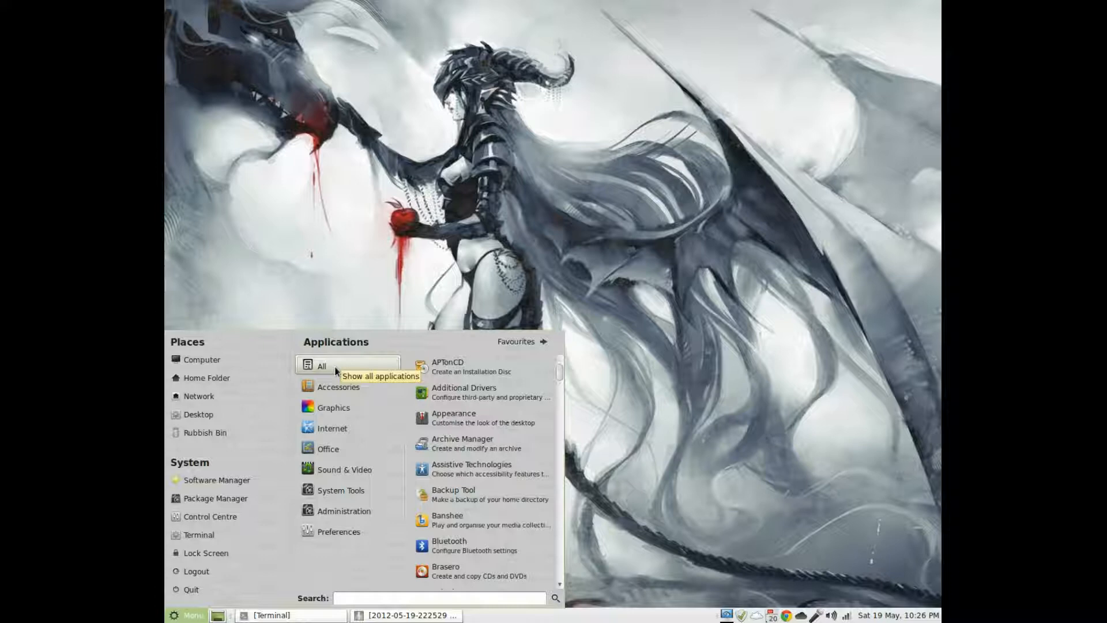
pyautogui.moveTo(327, 341)
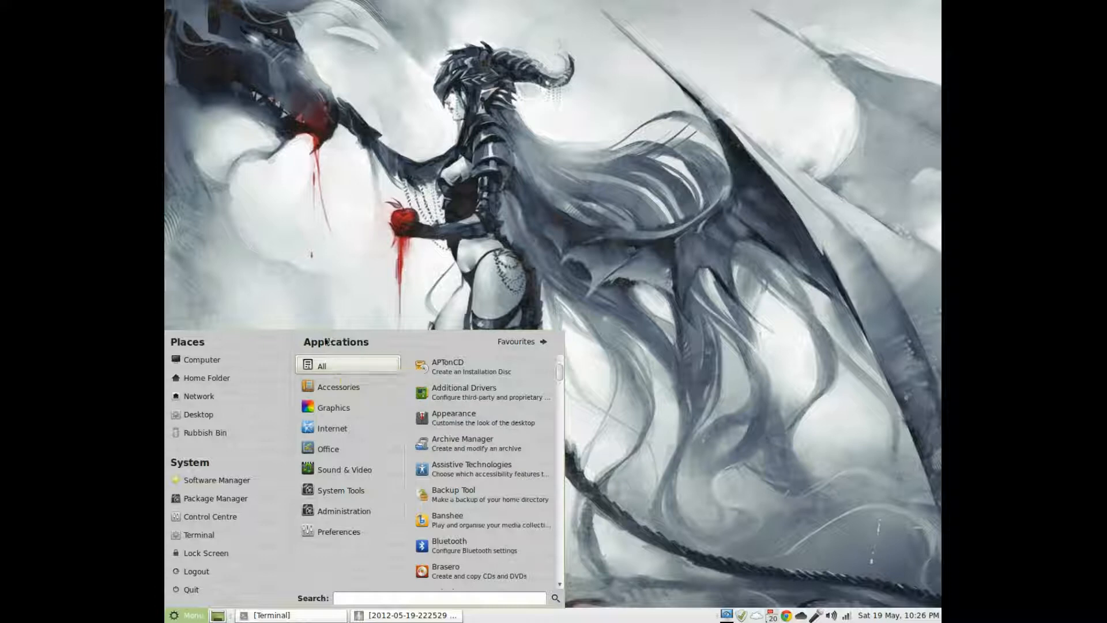
pyautogui.click(345, 469)
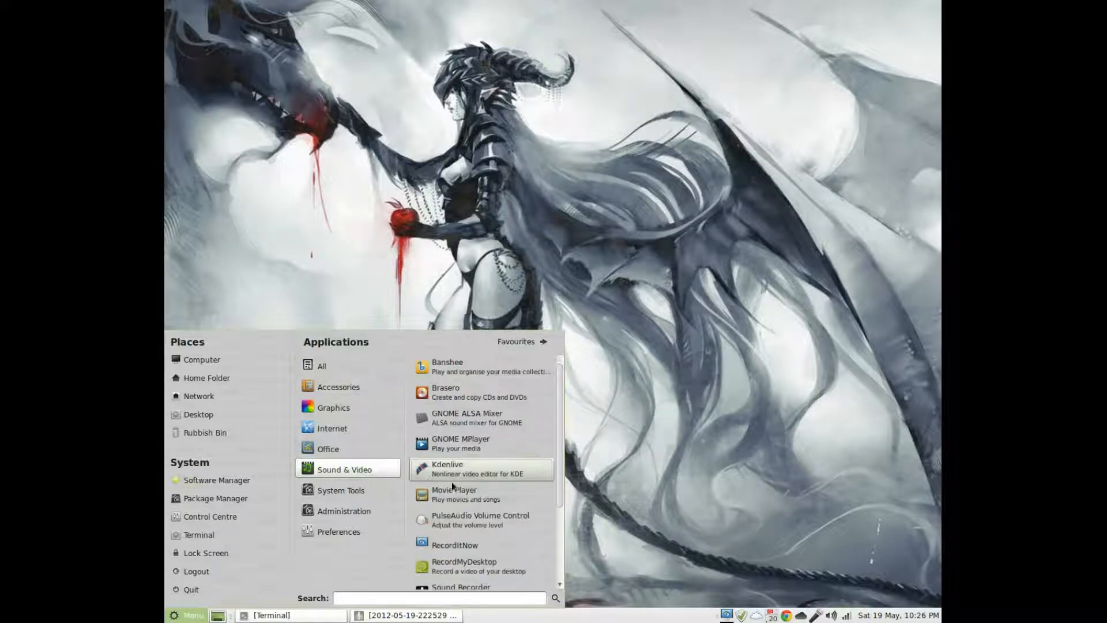
pyautogui.scroll(-3)
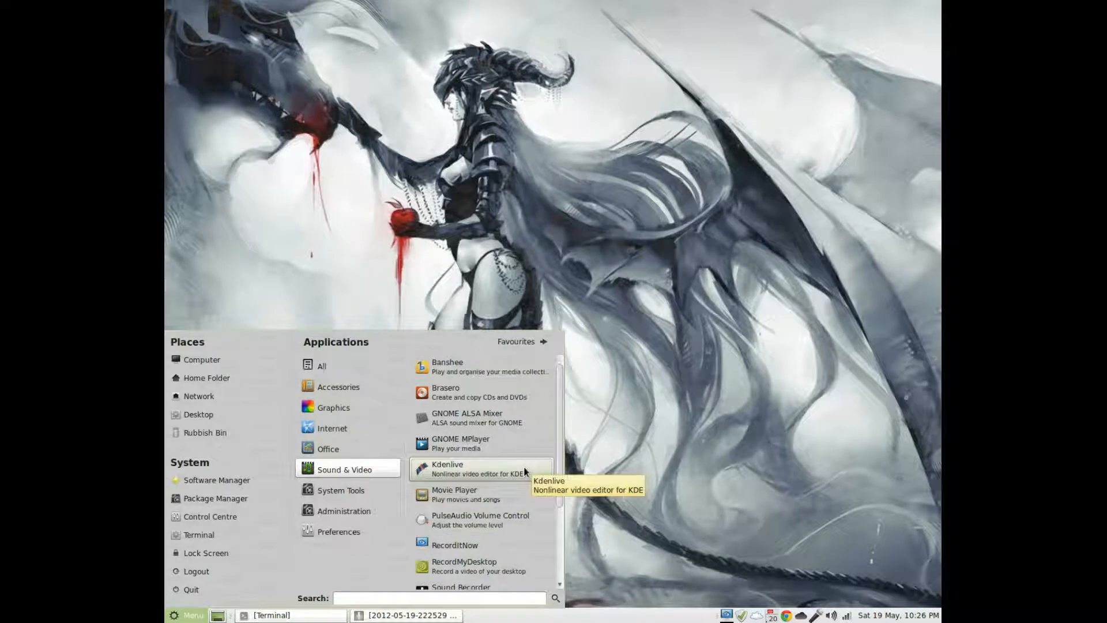
pyautogui.moveTo(481, 417)
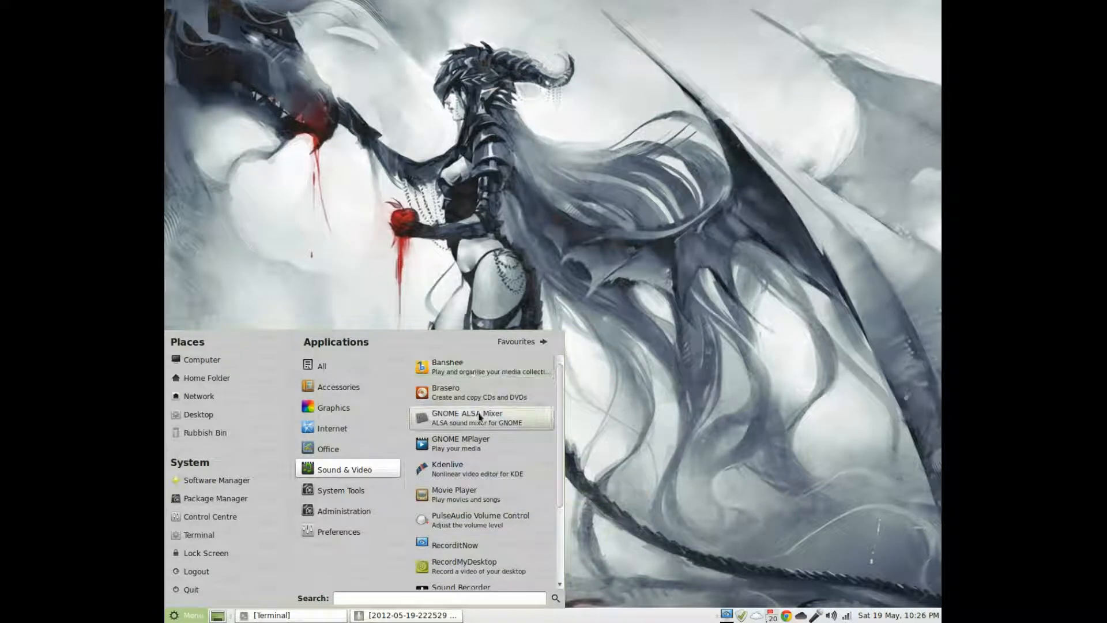
pyautogui.moveTo(481, 457)
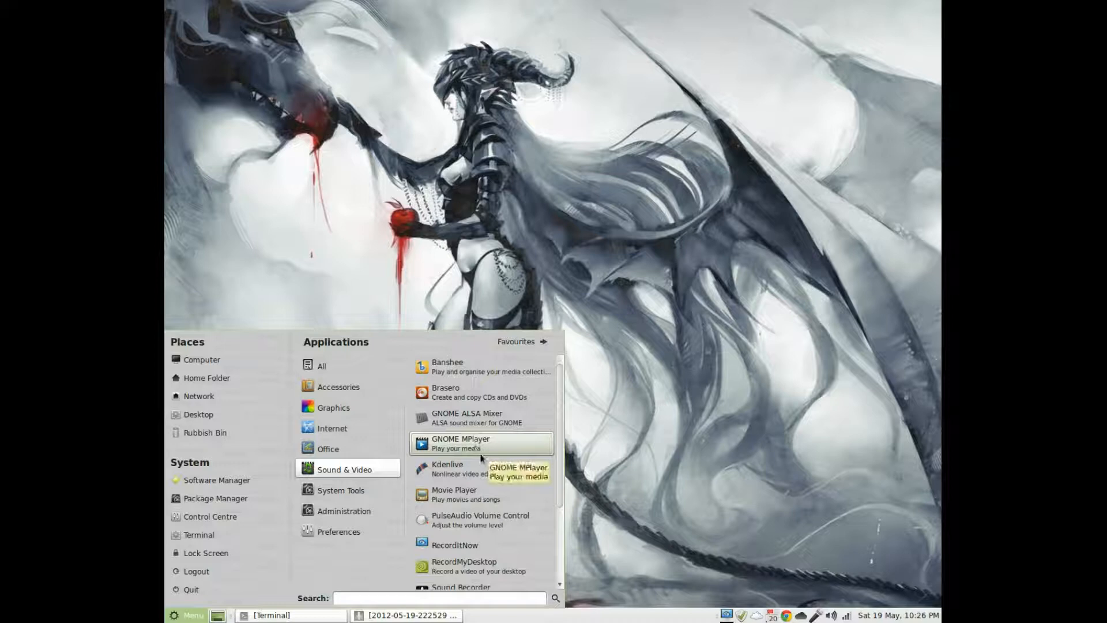
pyautogui.moveTo(468, 405)
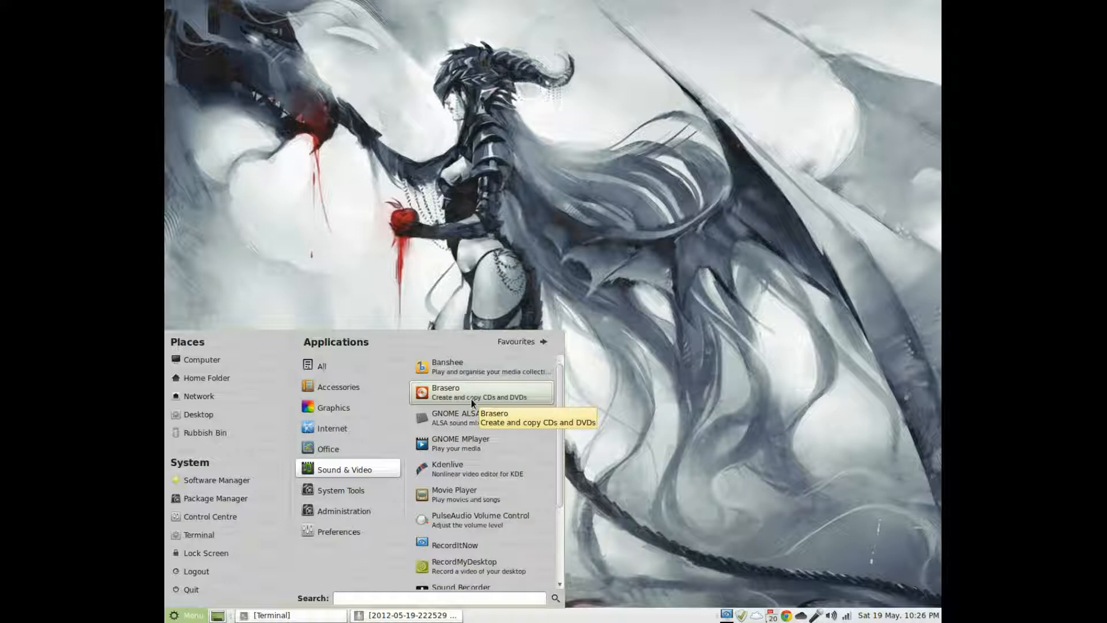
pyautogui.moveTo(475, 501)
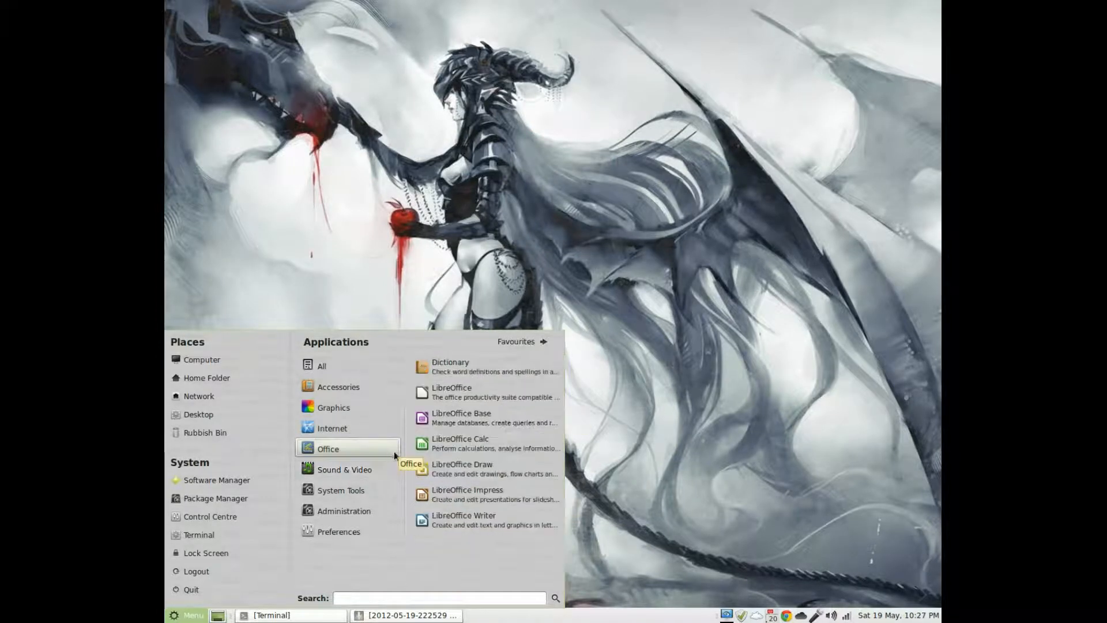
pyautogui.moveTo(486, 436)
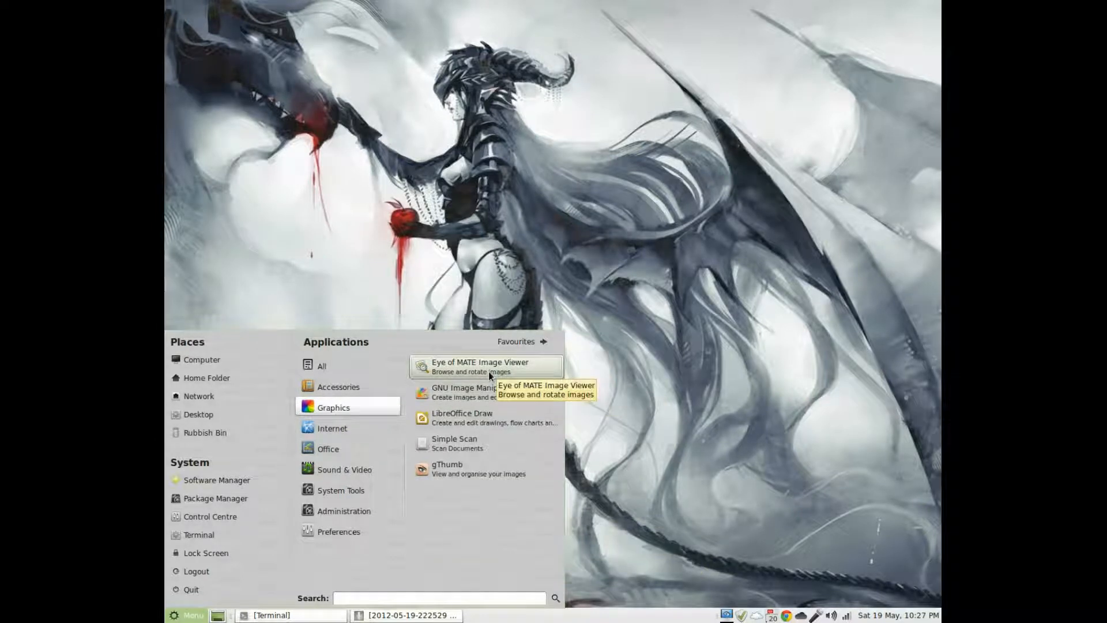
pyautogui.moveTo(487, 405)
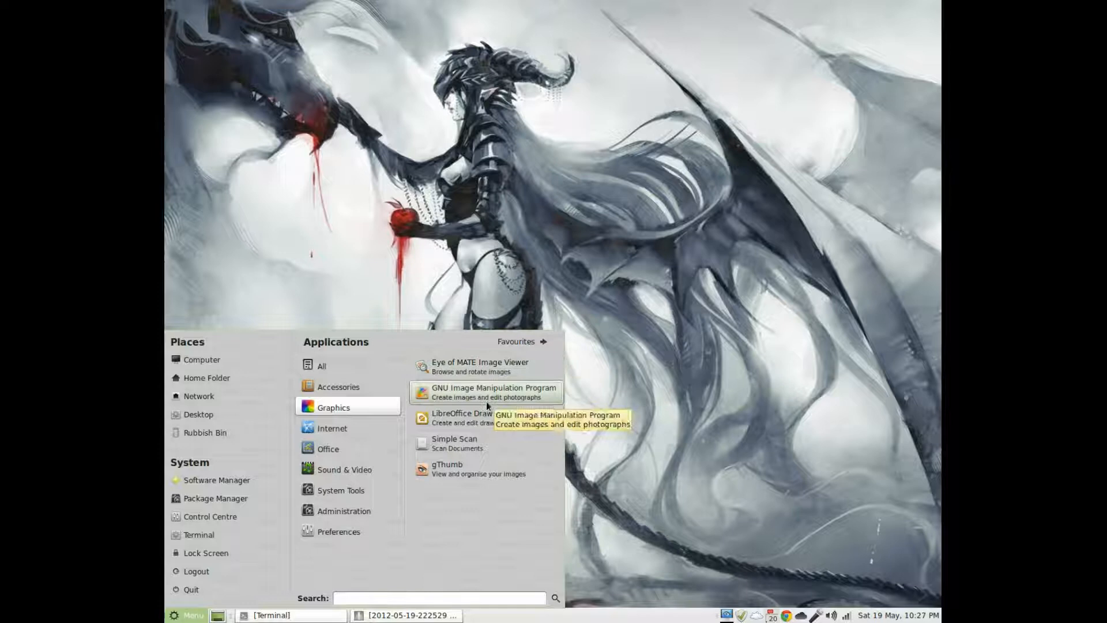
pyautogui.moveTo(486, 425)
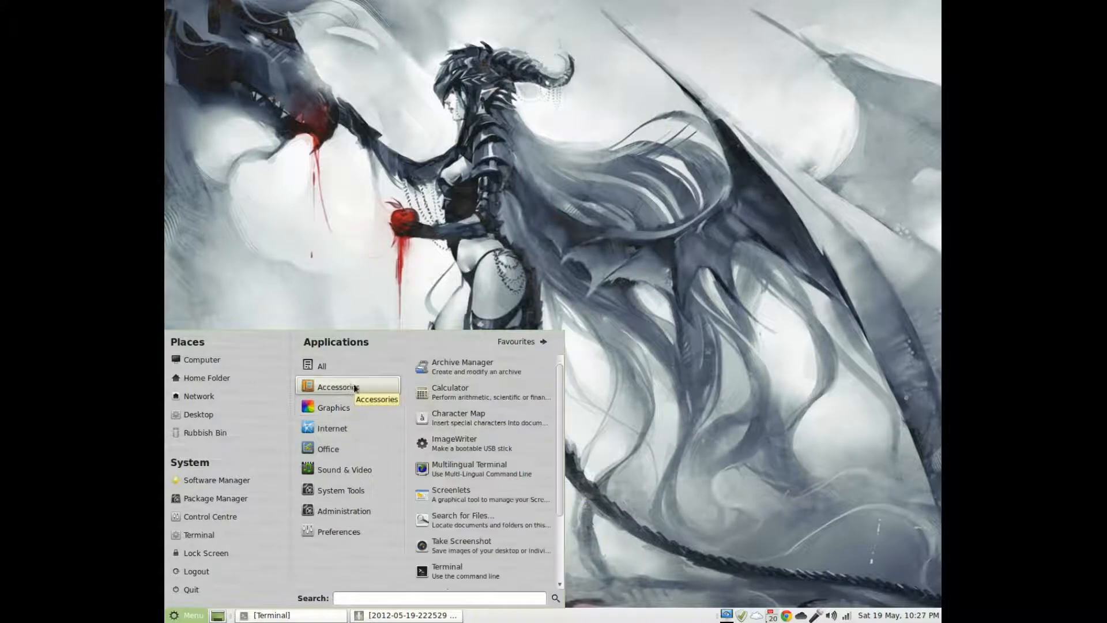
pyautogui.moveTo(466, 442)
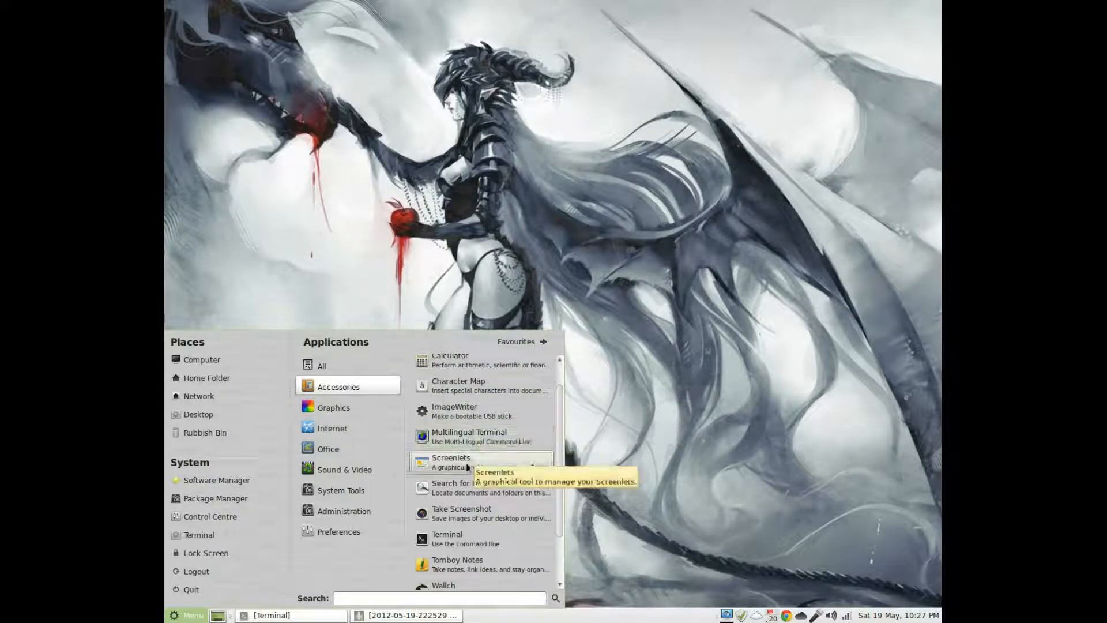
pyautogui.moveTo(483, 527)
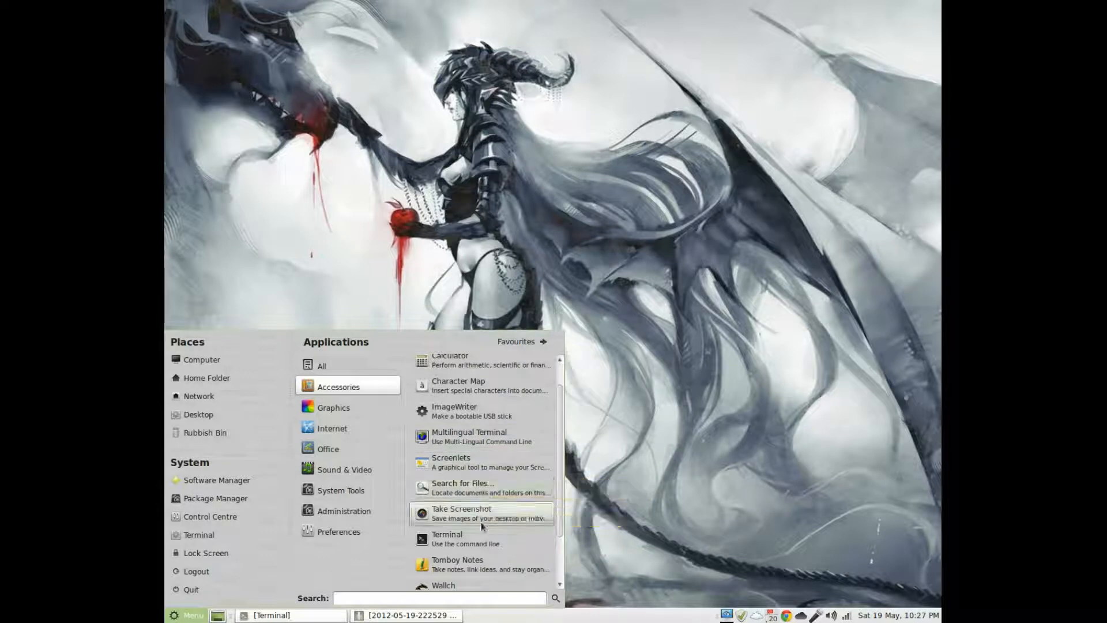
pyautogui.moveTo(464, 510)
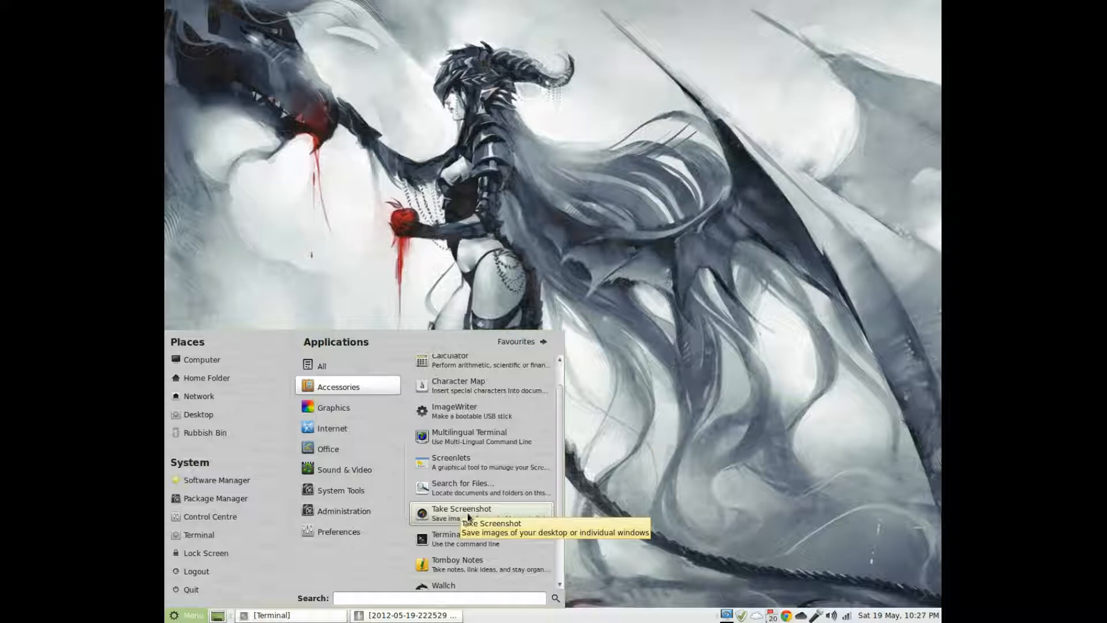
# Step: Scroll the Accessories list down to pluma, then switch to the Administration category
pyautogui.scroll(-3)
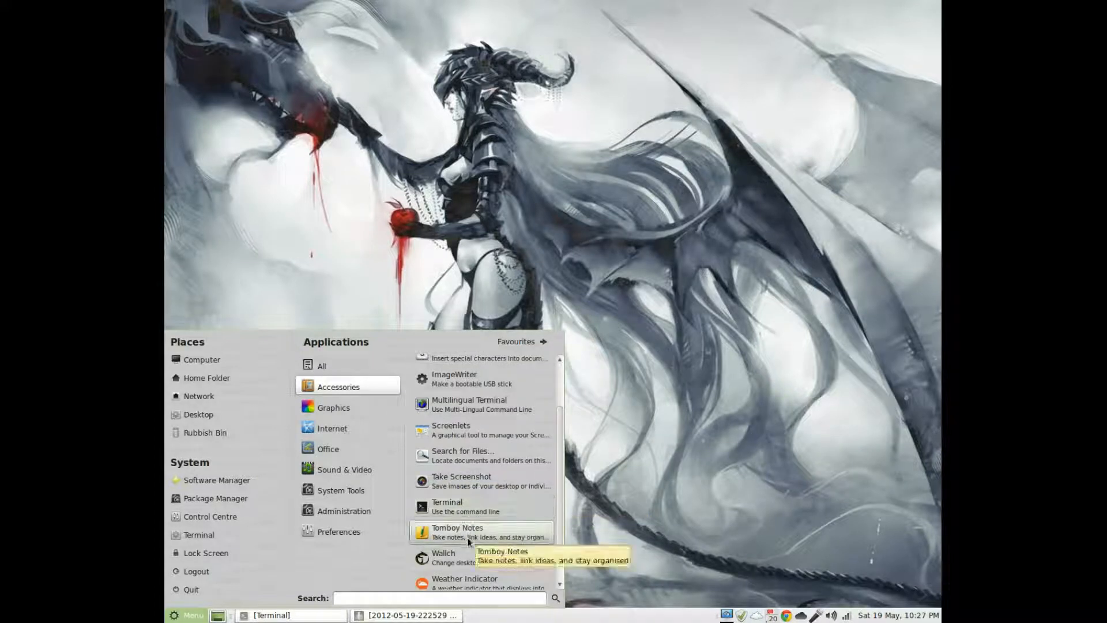
pyautogui.scroll(-3)
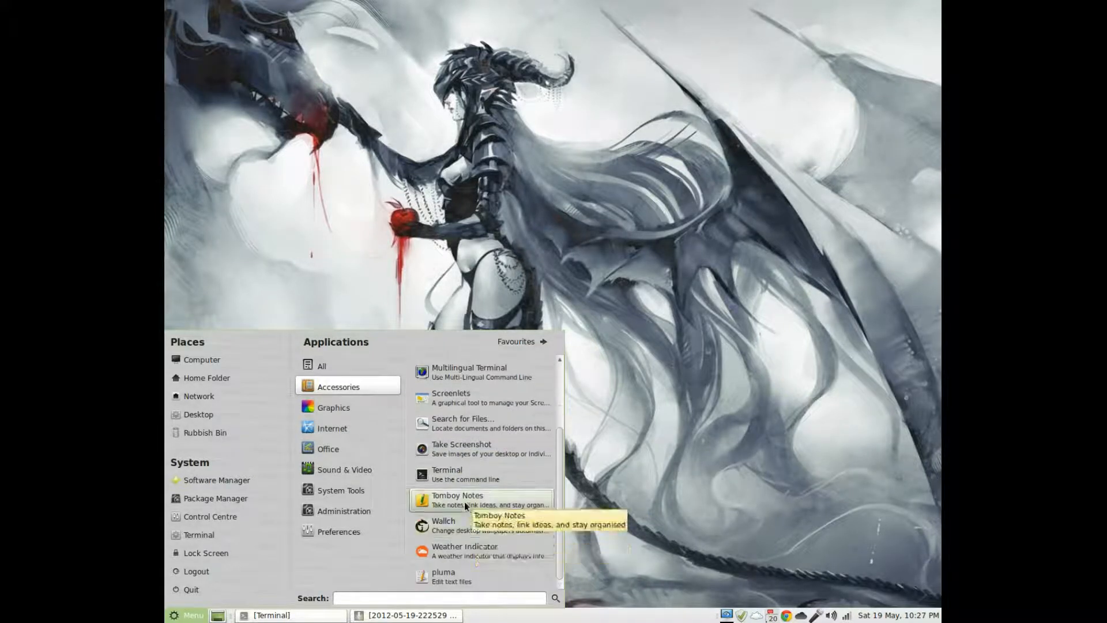
pyautogui.moveTo(457, 551)
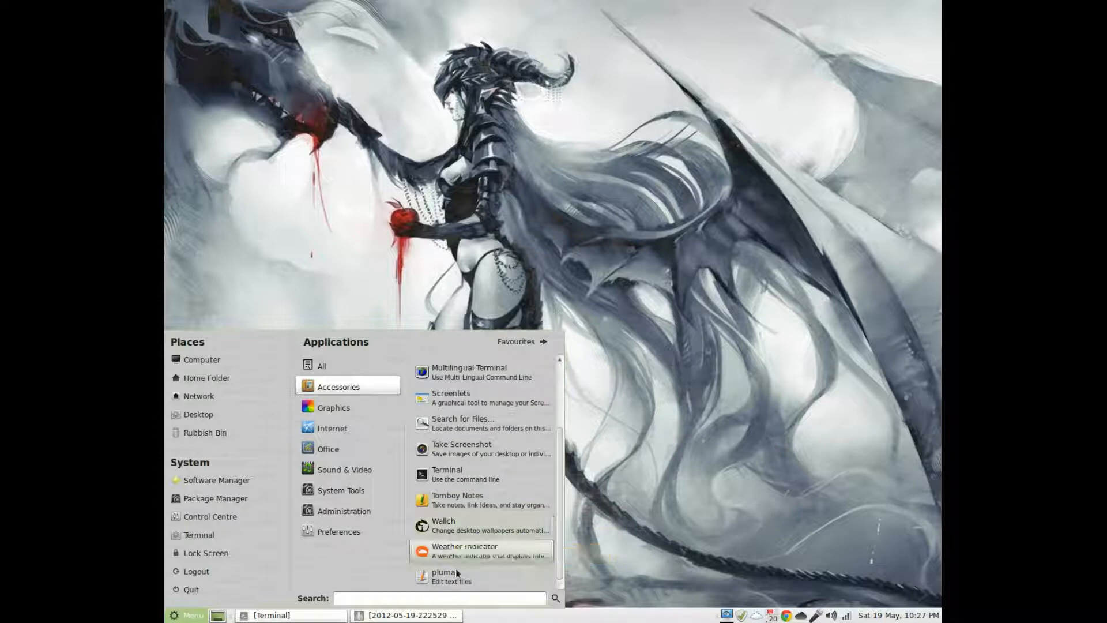
pyautogui.moveTo(460, 586)
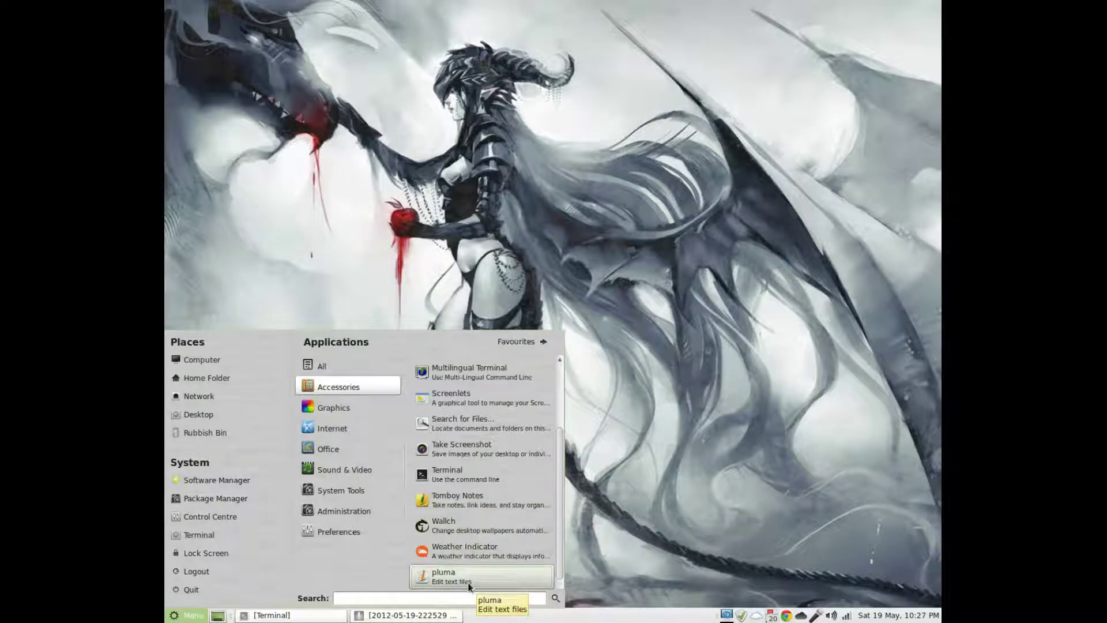
pyautogui.click(344, 511)
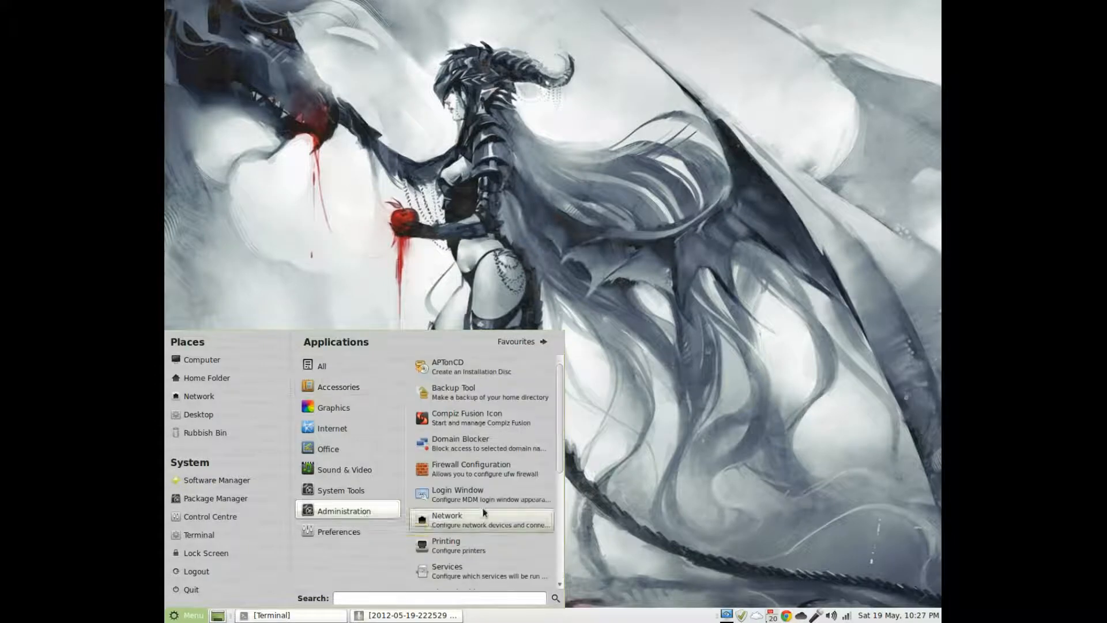
pyautogui.moveTo(470, 444)
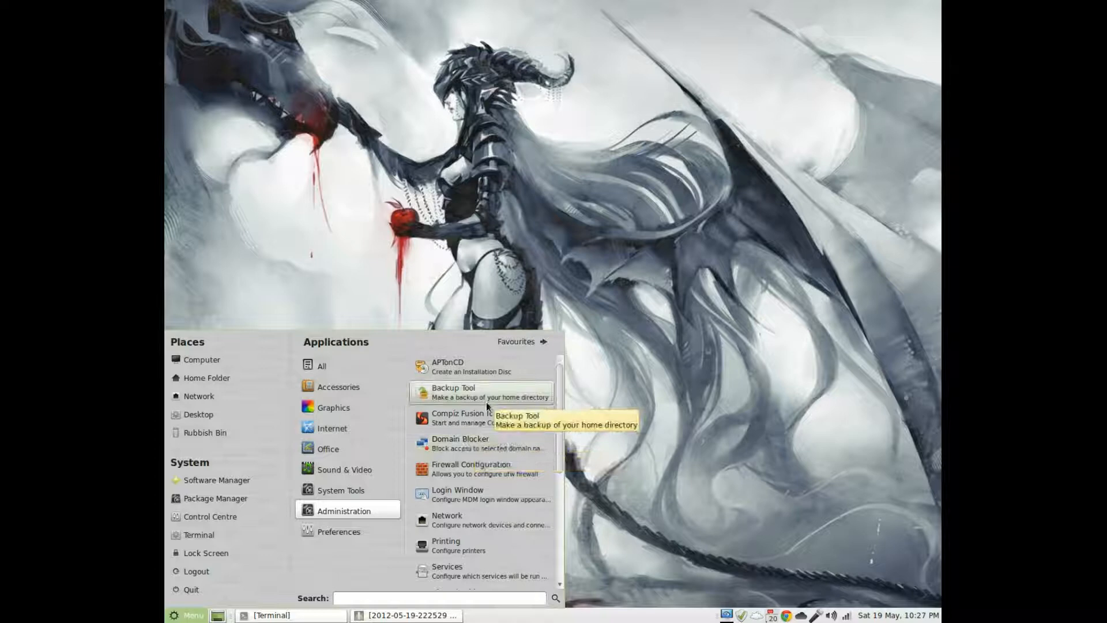
pyautogui.moveTo(465, 381)
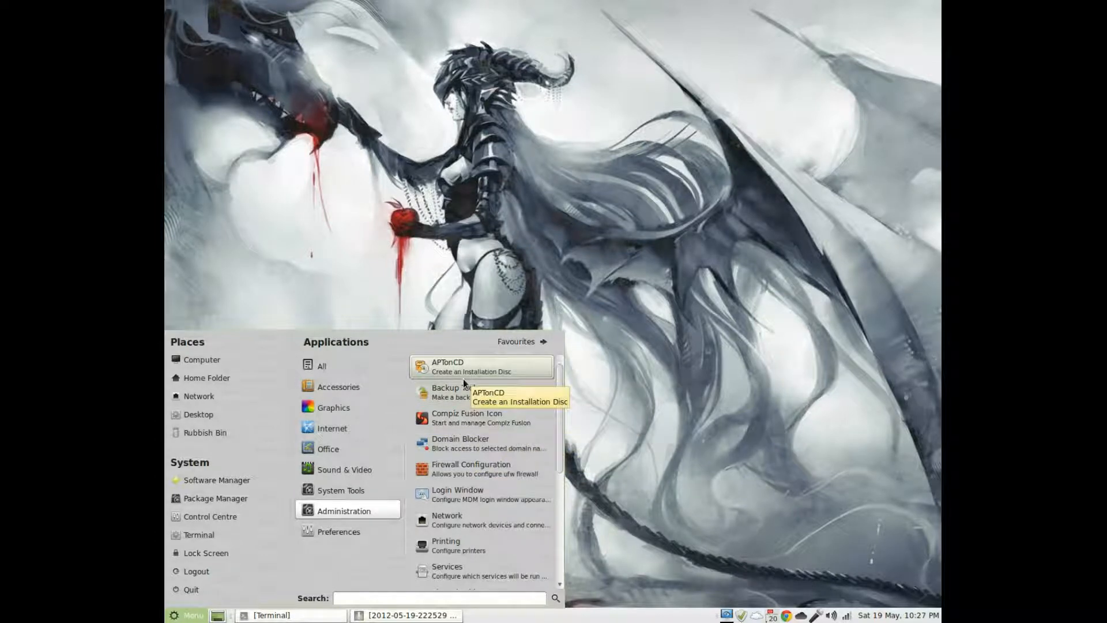
pyautogui.moveTo(466, 408)
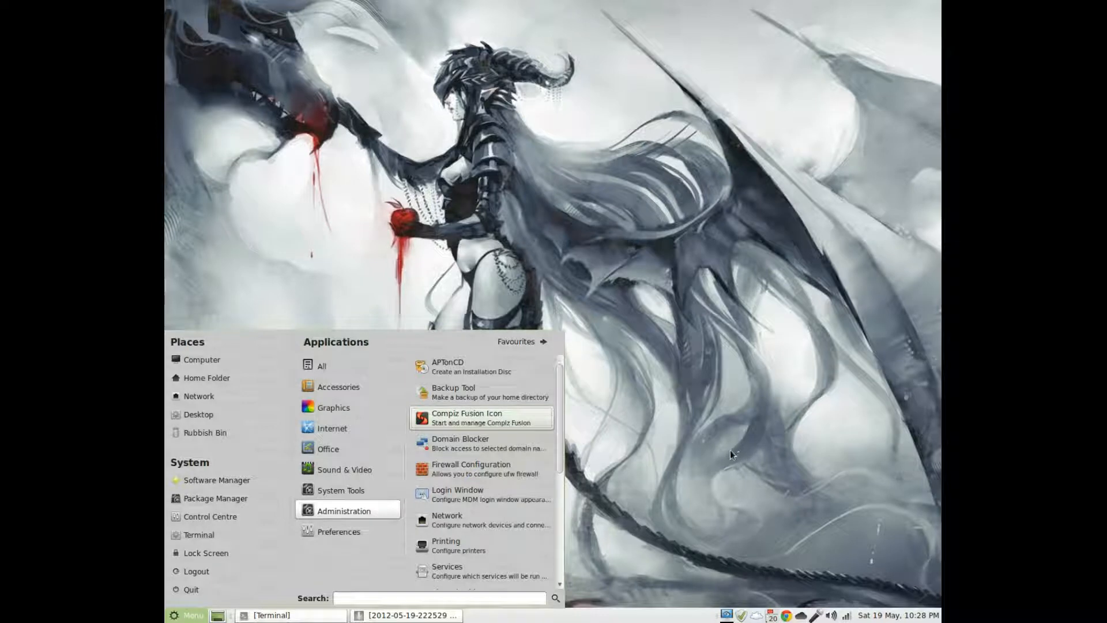
pyautogui.moveTo(544, 357)
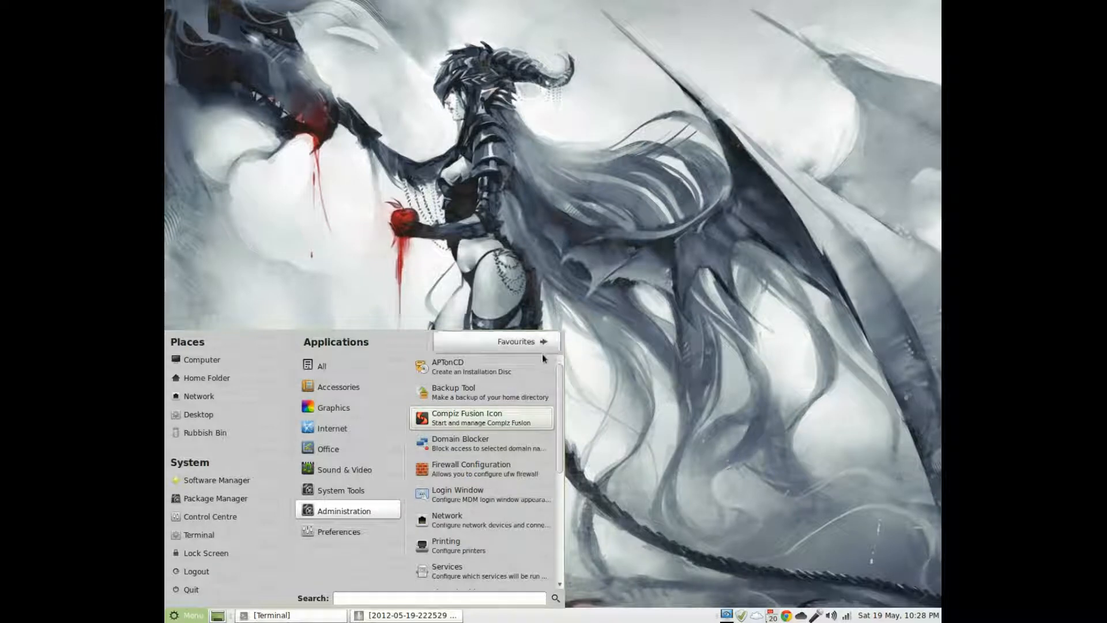
pyautogui.moveTo(482, 499)
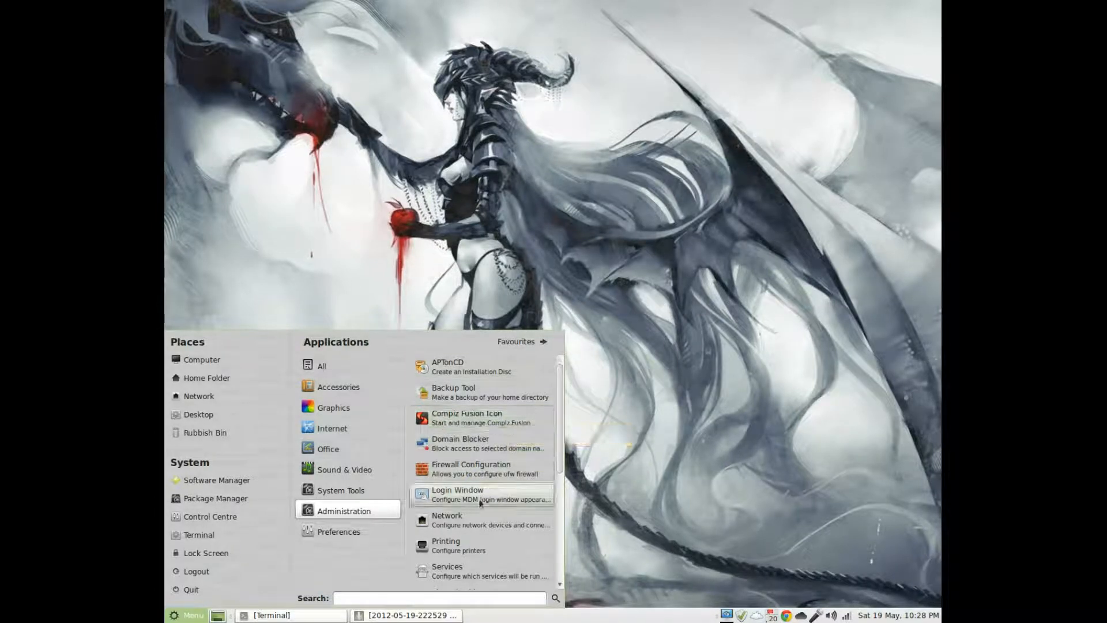
# Step: Scroll Administration down to Windows Wireless Drivers, then switch to the Preferences category
pyautogui.scroll(-3)
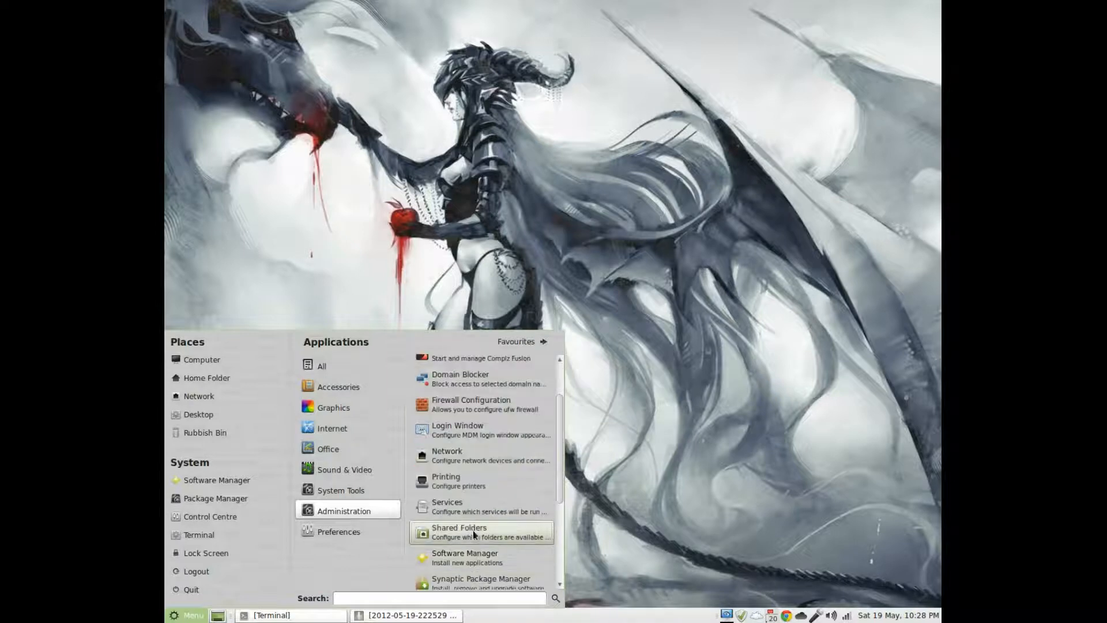
pyautogui.moveTo(475, 566)
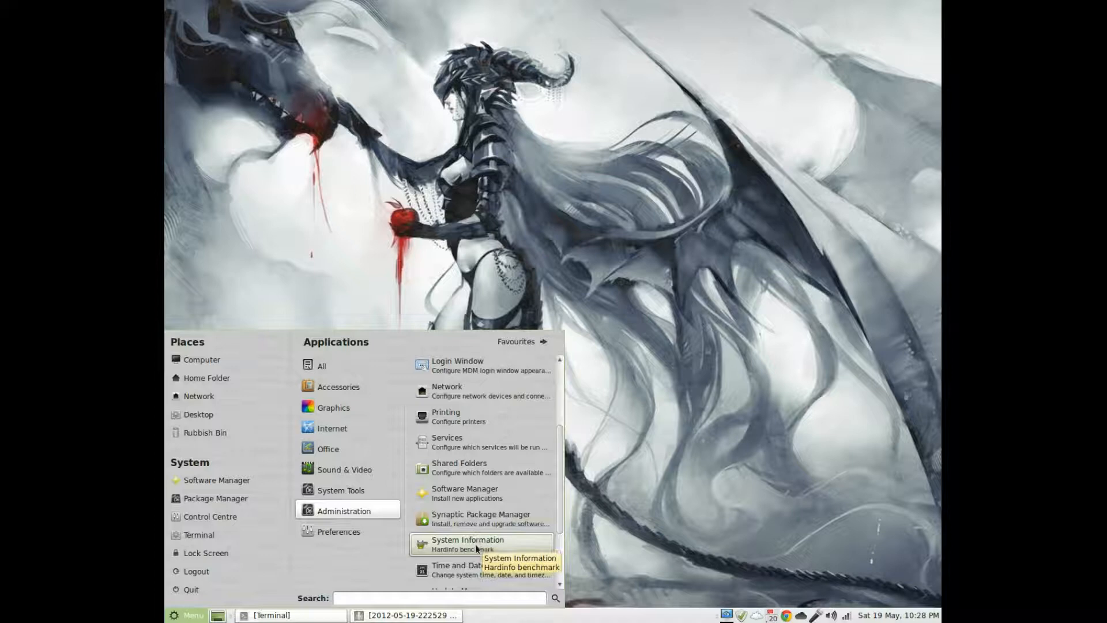
pyautogui.scroll(-3)
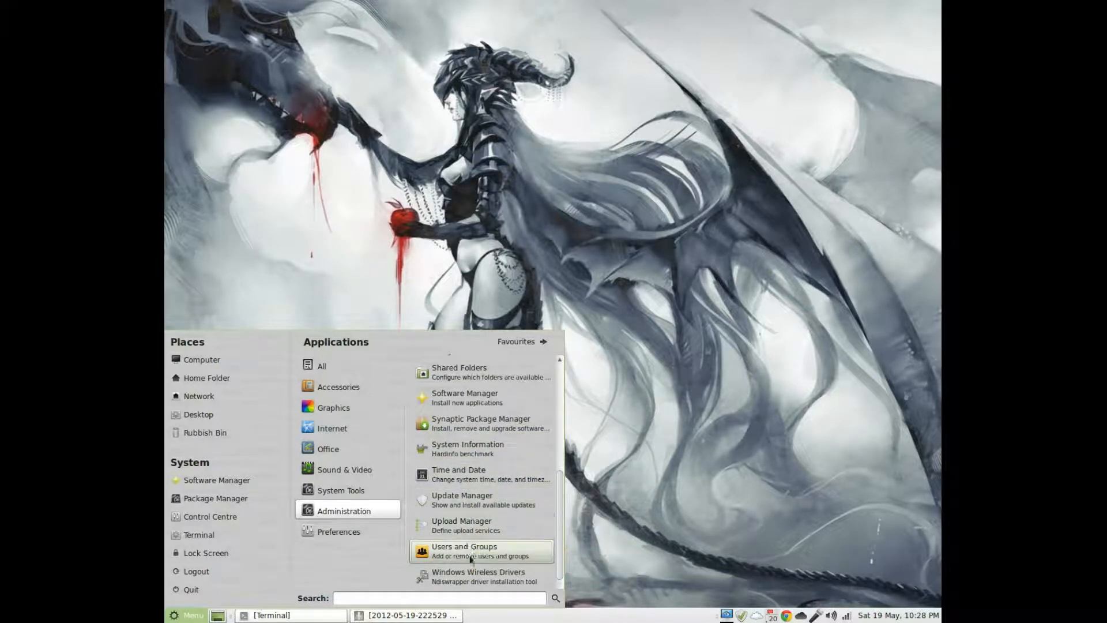
pyautogui.click(339, 532)
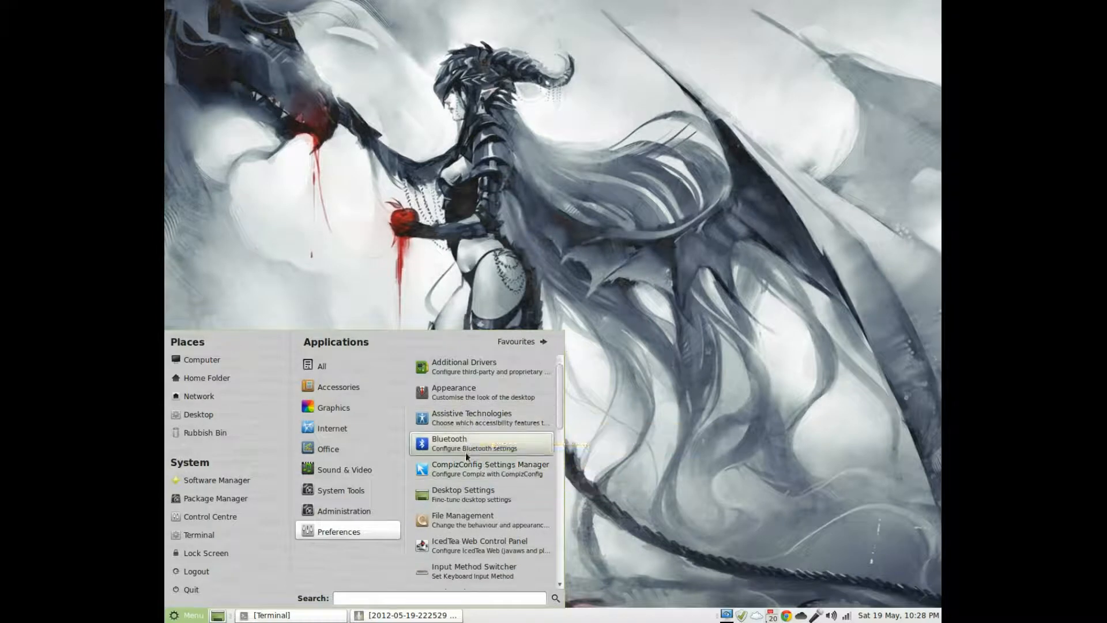
pyautogui.moveTo(470, 519)
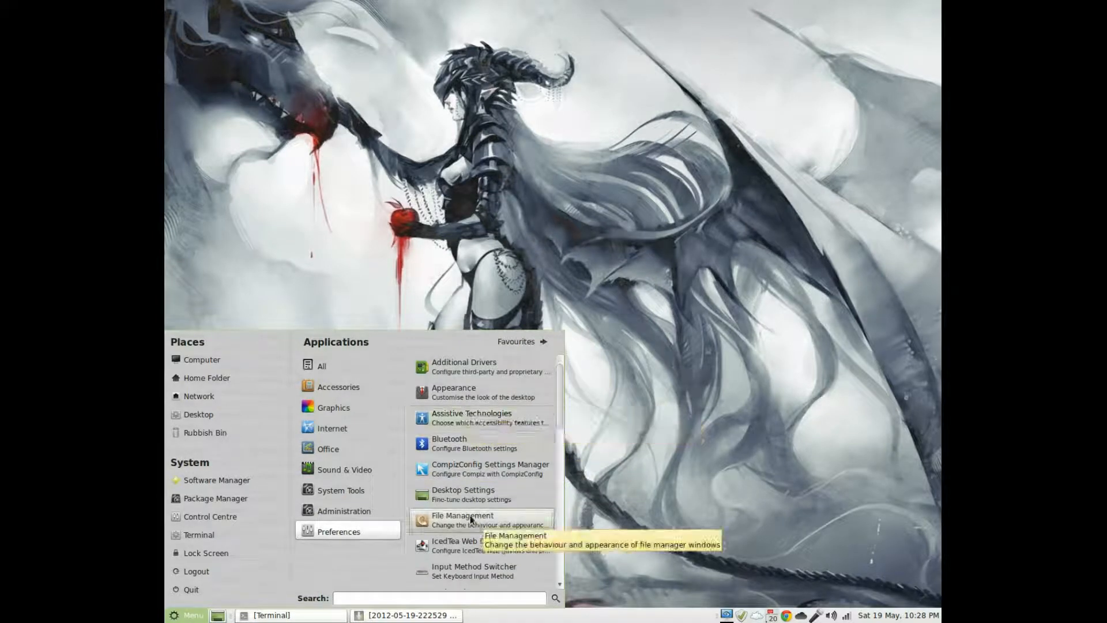
pyautogui.moveTo(484, 549)
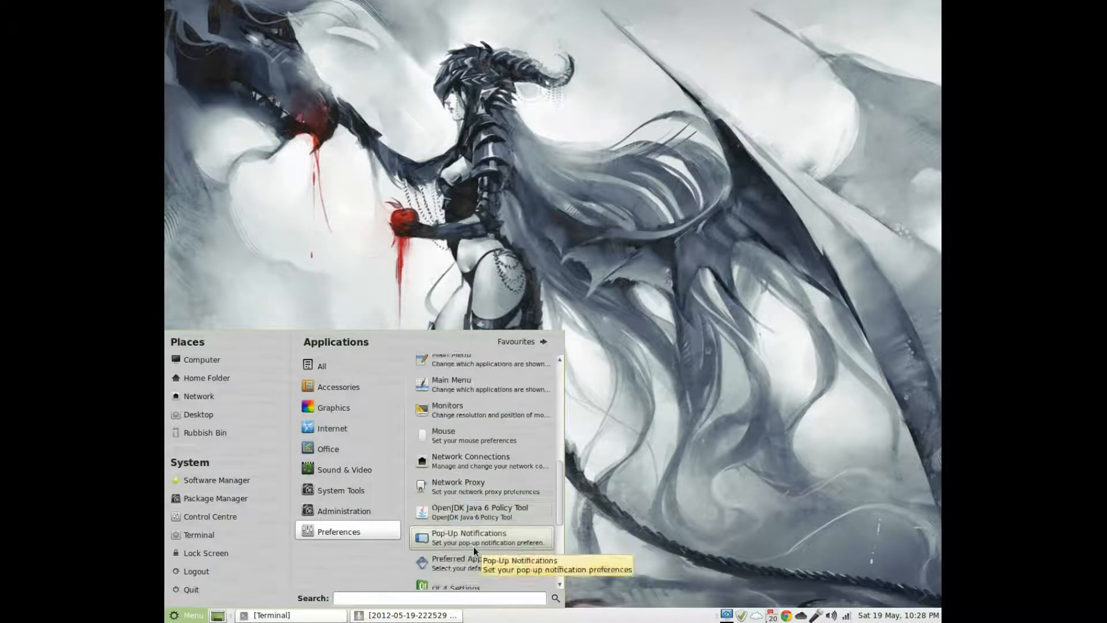
# Step: Scroll through the Preferences tools down to Windows, then switch to the Favourites view
pyautogui.scroll(-3)
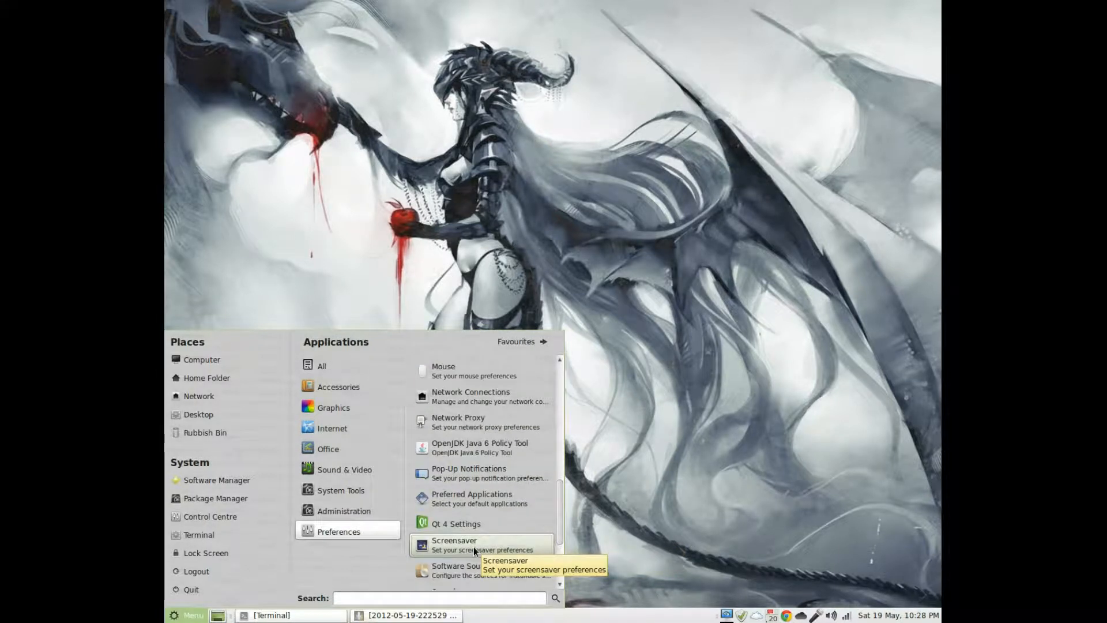
pyautogui.scroll(-3)
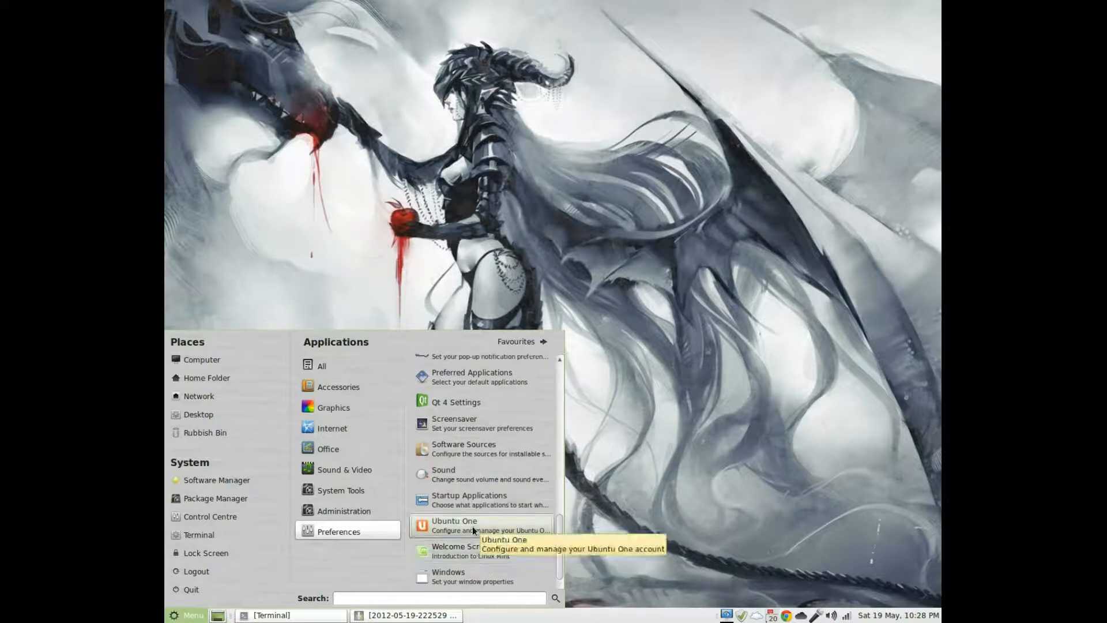
pyautogui.moveTo(466, 554)
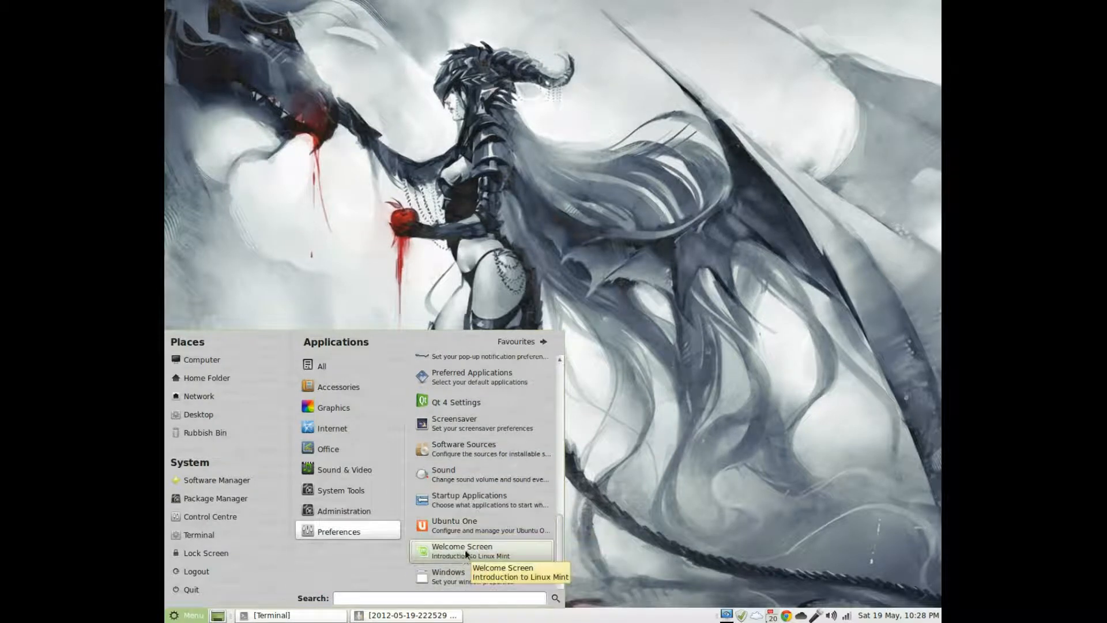
pyautogui.moveTo(488, 500)
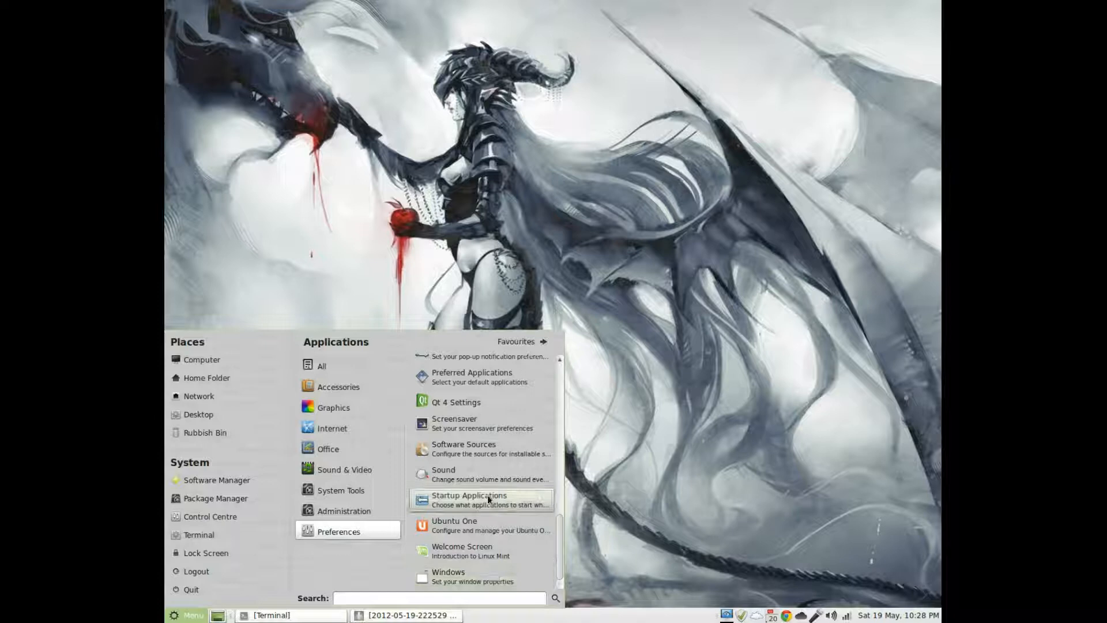
pyautogui.moveTo(442, 531)
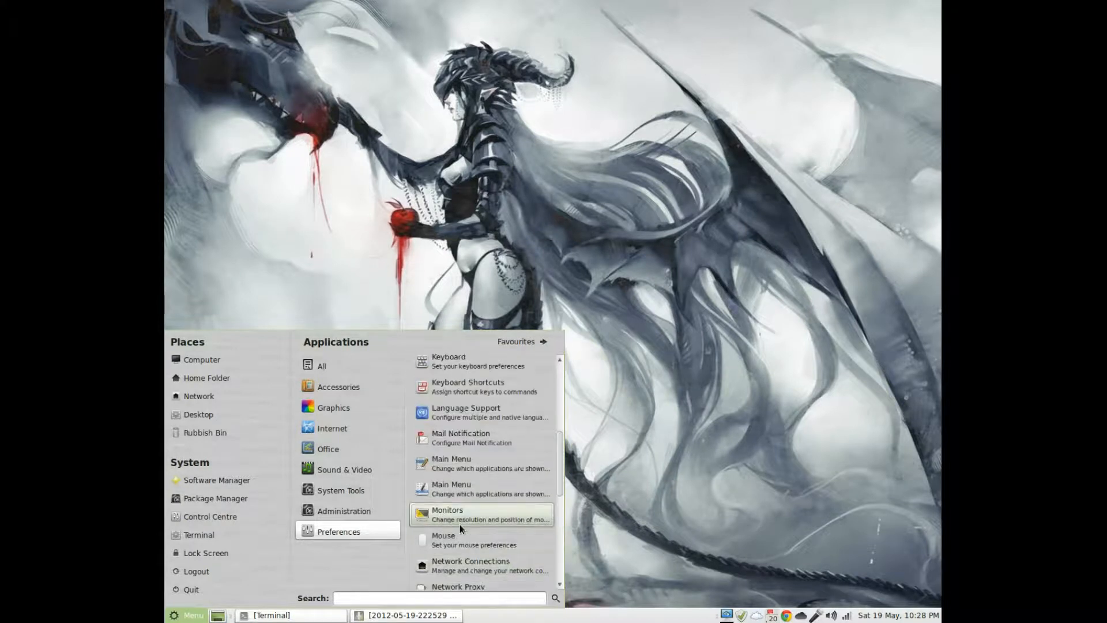
pyautogui.click(344, 511)
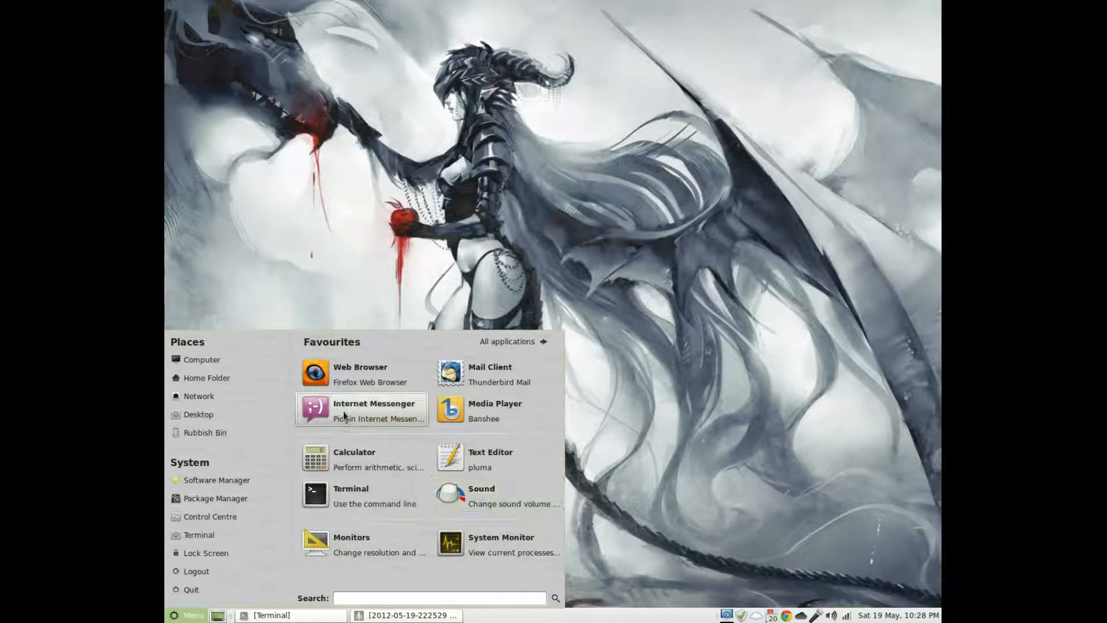
pyautogui.moveTo(470, 532)
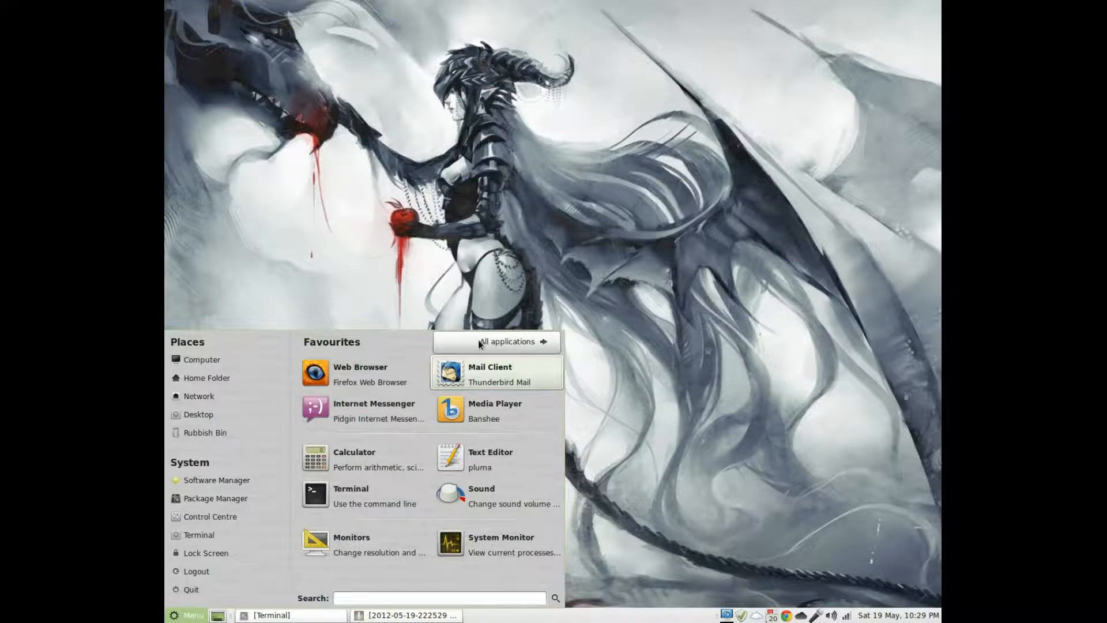
# Step: Return from Favourites to All applications and list System Tools, including Configuration Editor
pyautogui.click(507, 341)
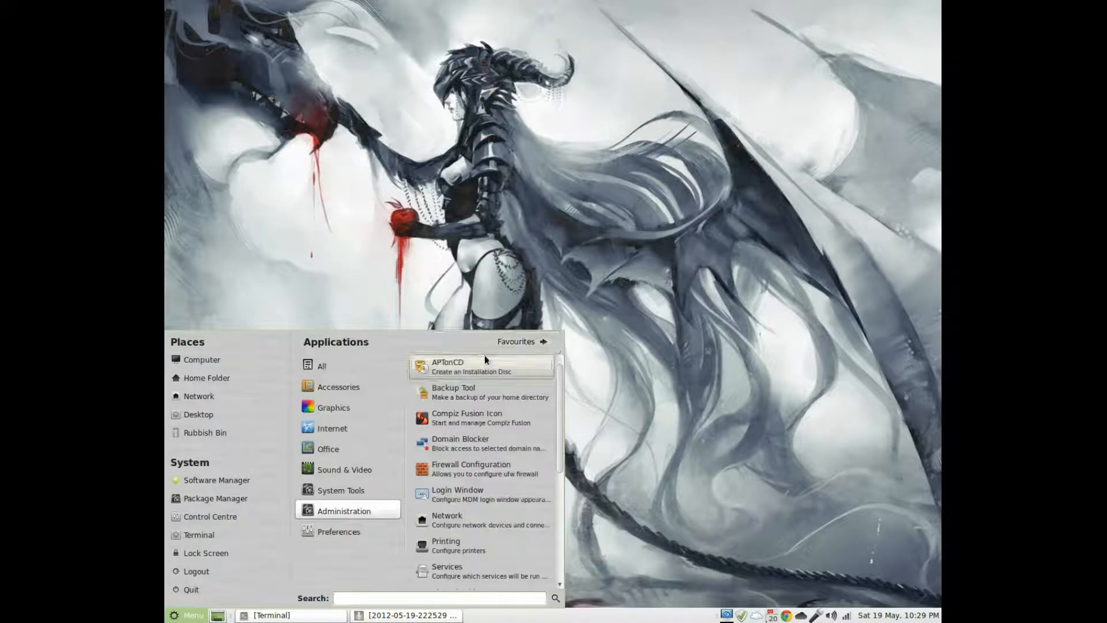
pyautogui.moveTo(512, 481)
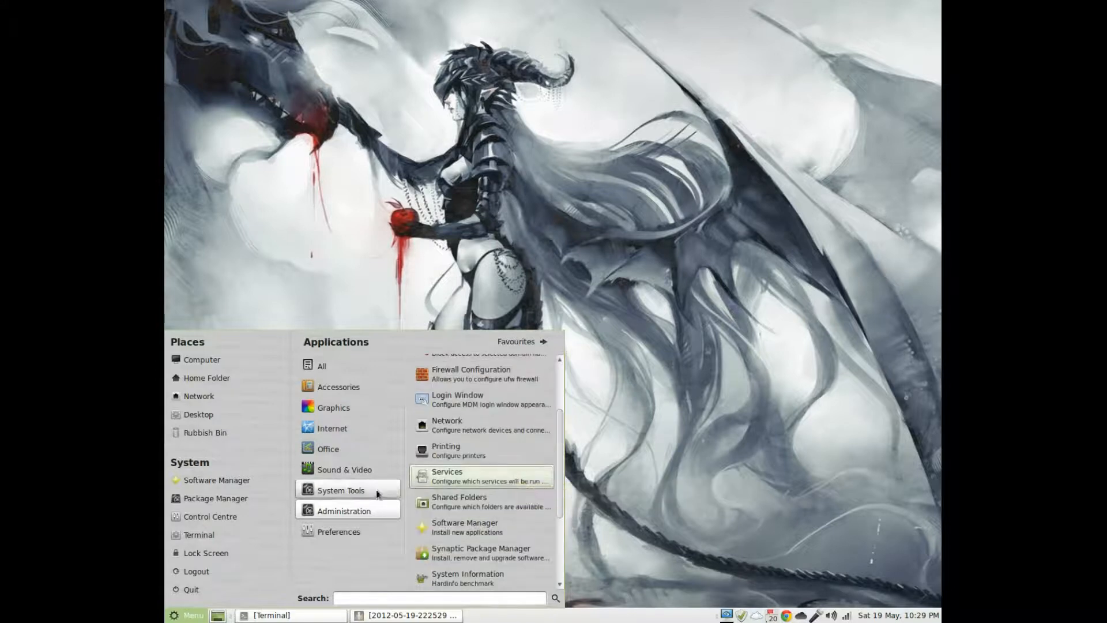
pyautogui.click(340, 531)
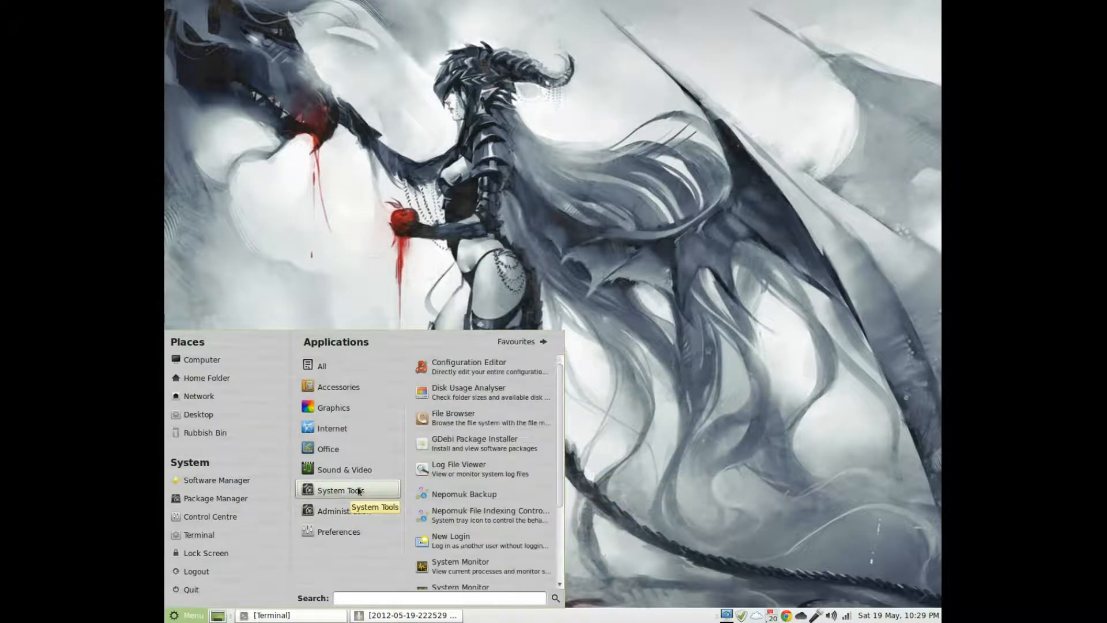
pyautogui.moveTo(484, 379)
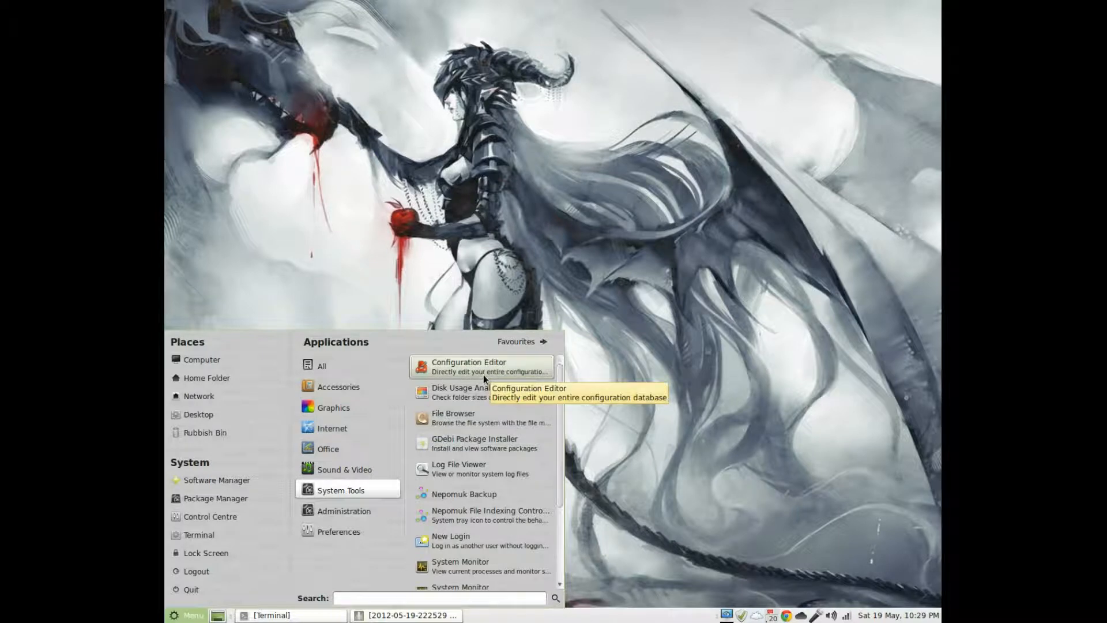
# Step: Open Configuration Editor, check session required_components windowmanager is compiz, and close the editor
pyautogui.rightClick(480, 366)
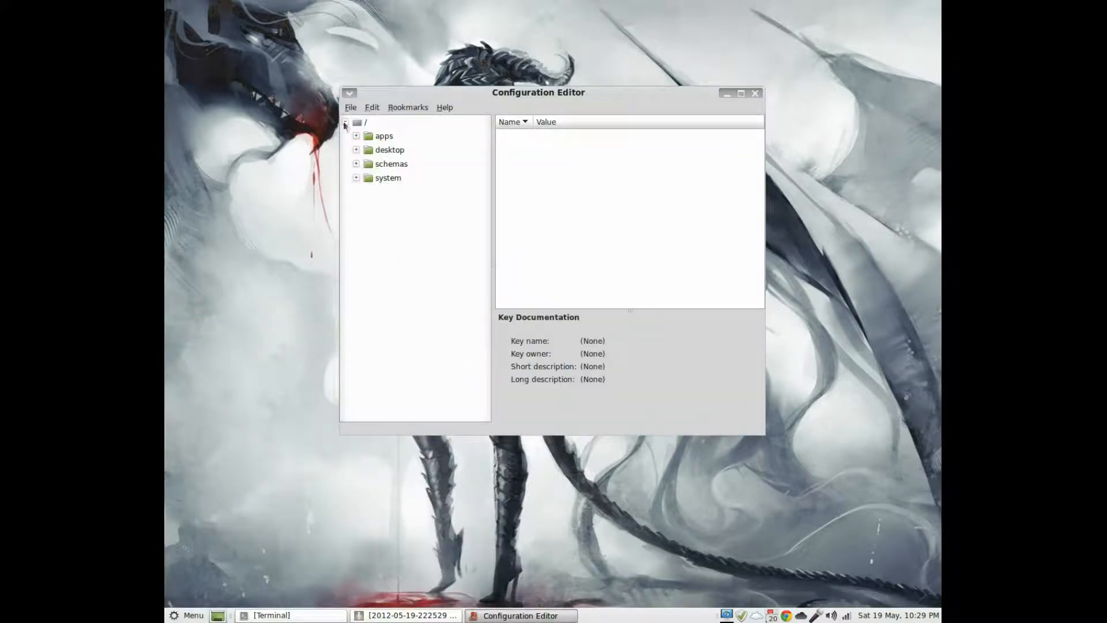
pyautogui.click(355, 149)
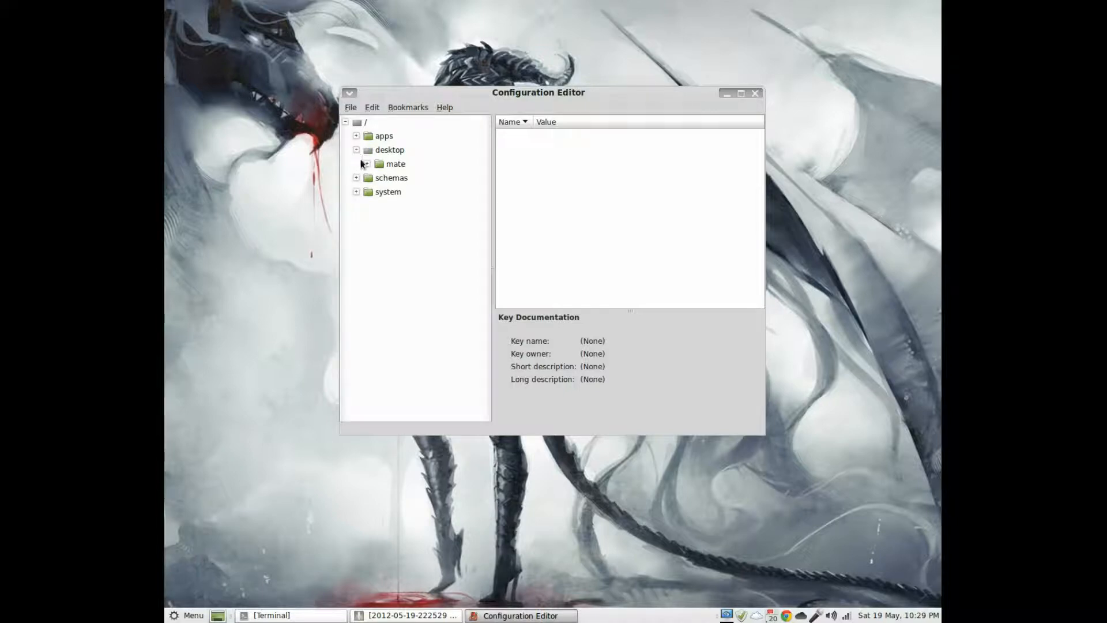
pyautogui.click(367, 164)
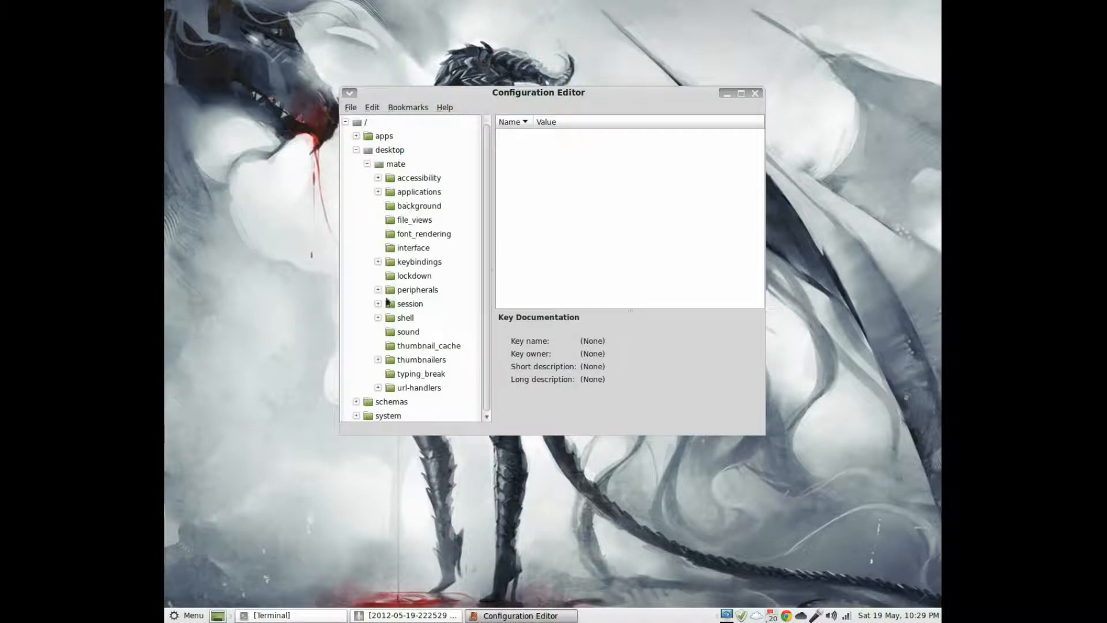
pyautogui.click(378, 304)
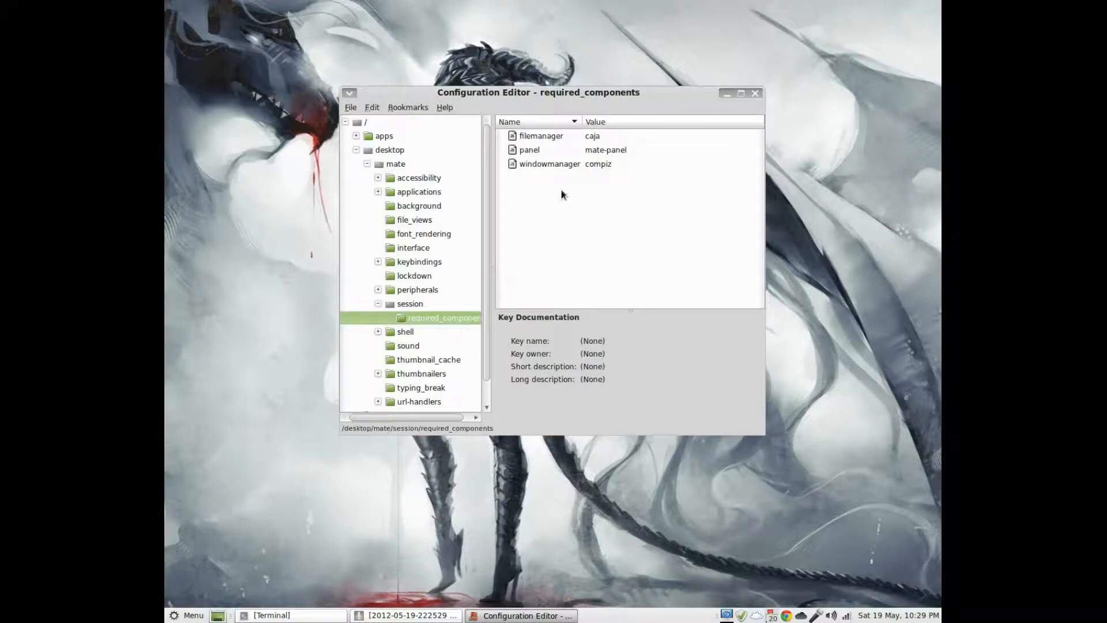
pyautogui.click(549, 164)
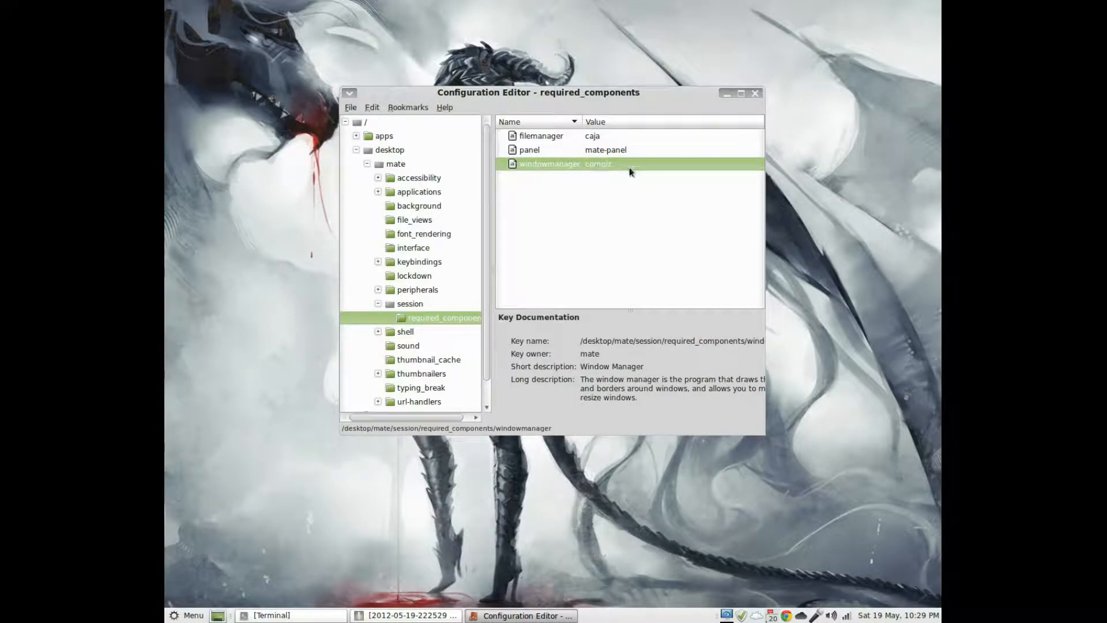
pyautogui.click(757, 93)
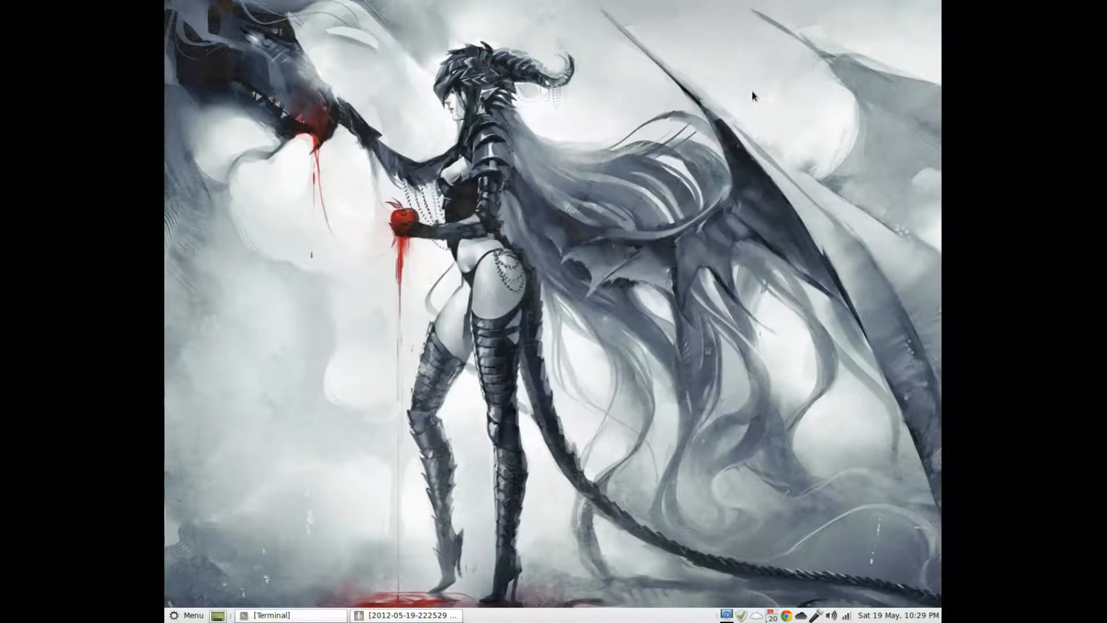
pyautogui.moveTo(351, 588)
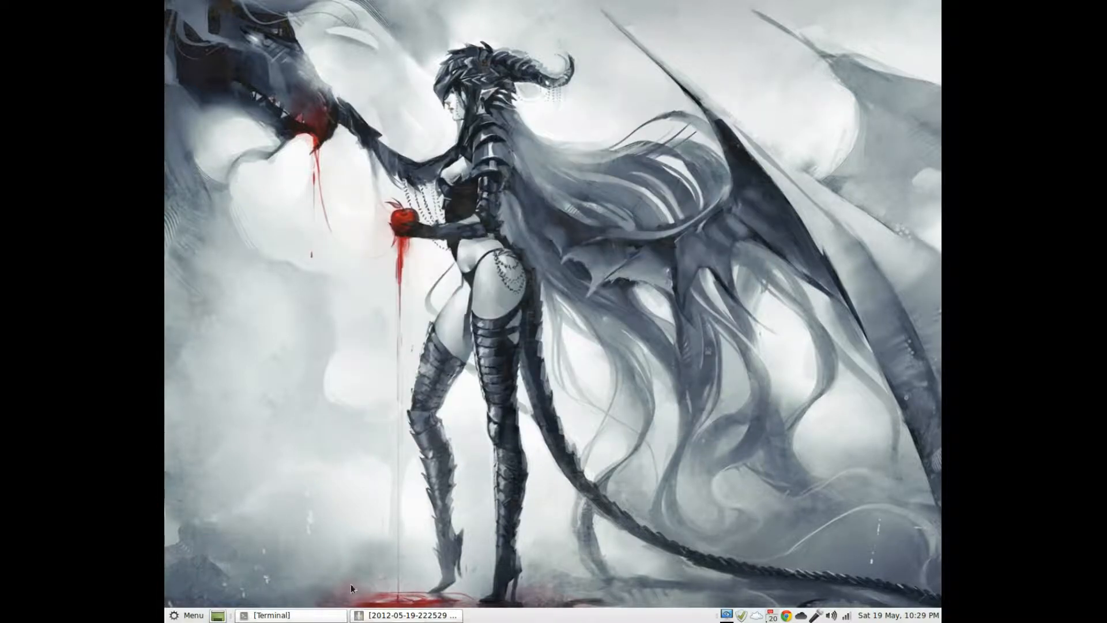
pyautogui.moveTo(205, 617)
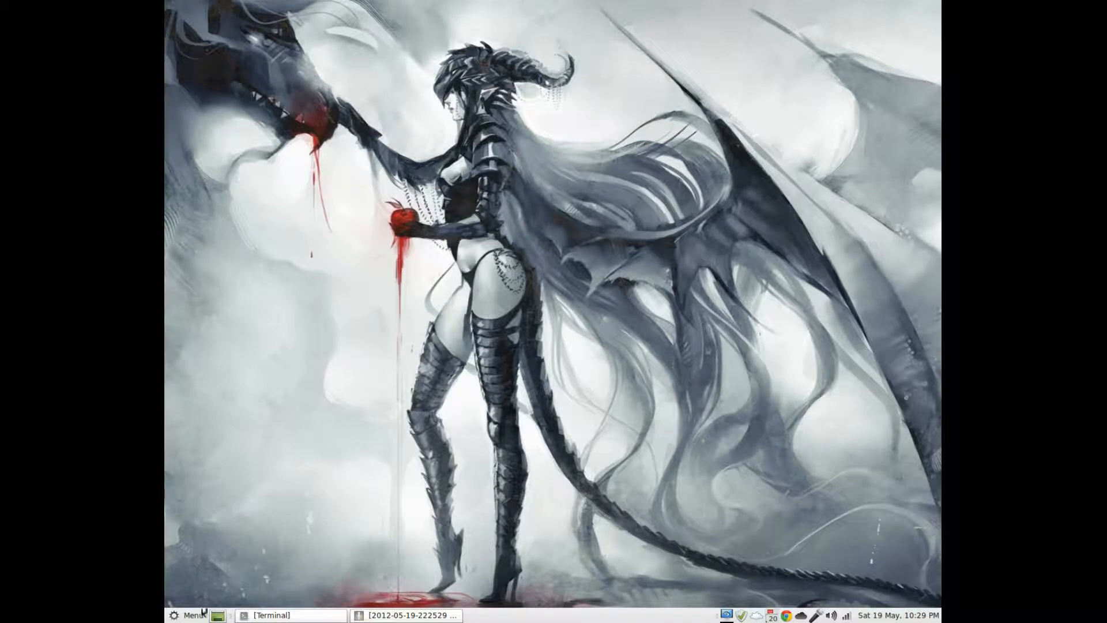
# Step: Launch CompizConfig Settings Manager from System Tools in the Mint menu
pyautogui.click(191, 615)
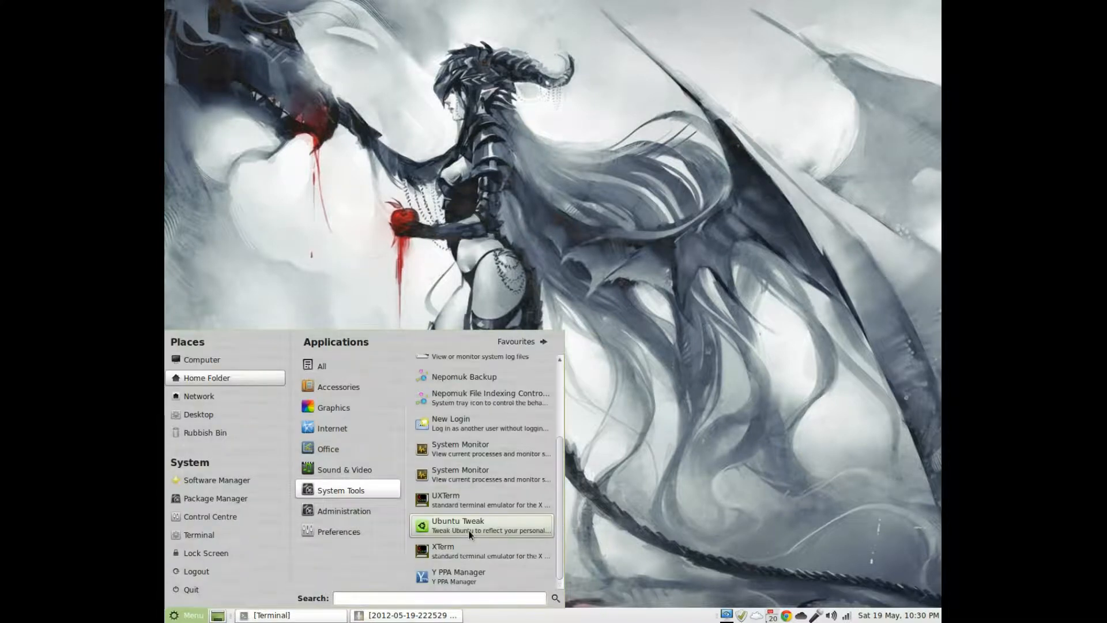
pyautogui.click(339, 531)
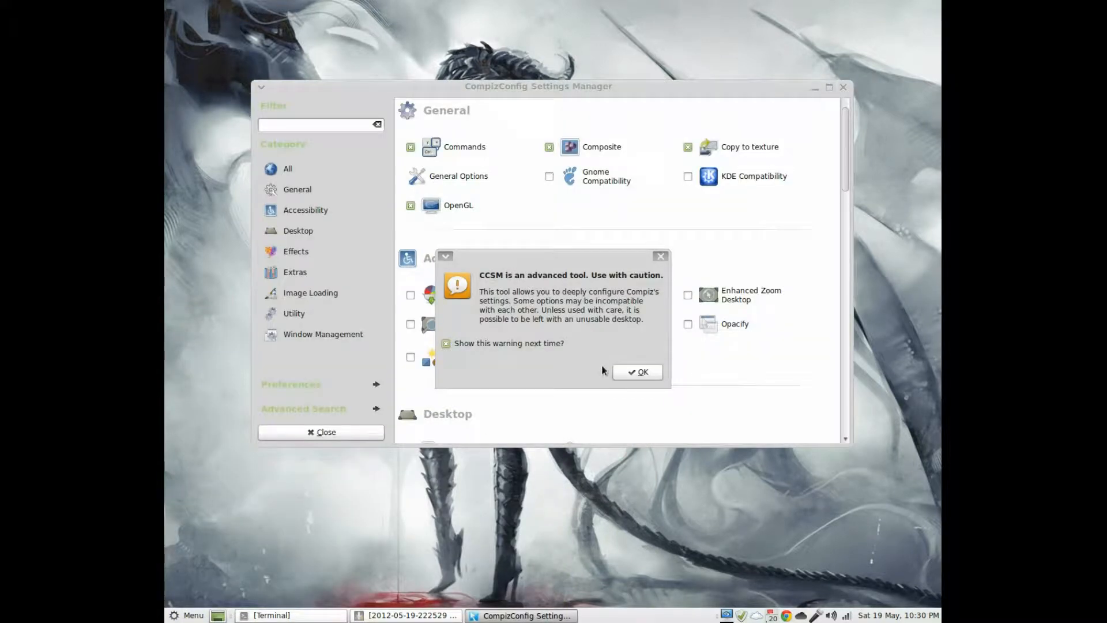
# Step: Dismiss the CCSM caution and open Window Decoration, whose command reads marco --replace
pyautogui.click(637, 372)
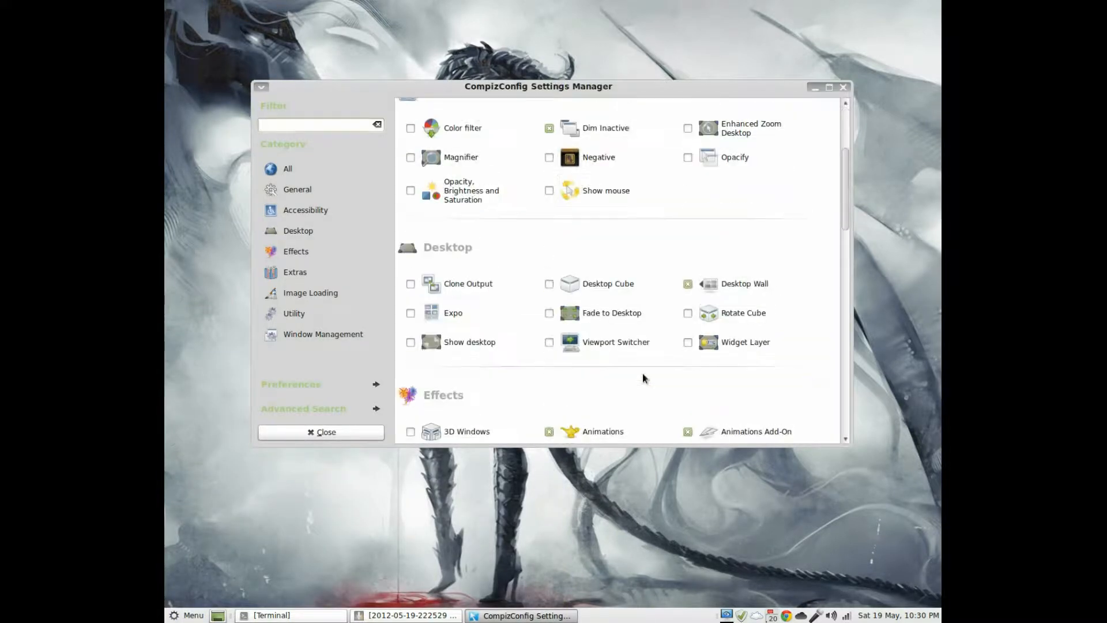
pyautogui.scroll(-3)
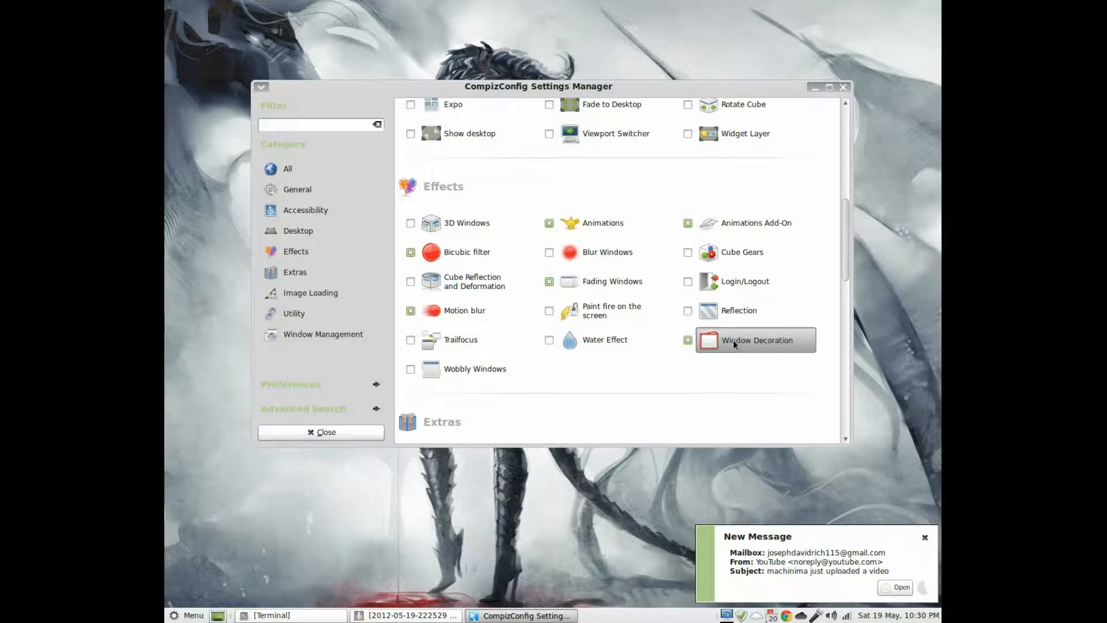
pyautogui.click(757, 340)
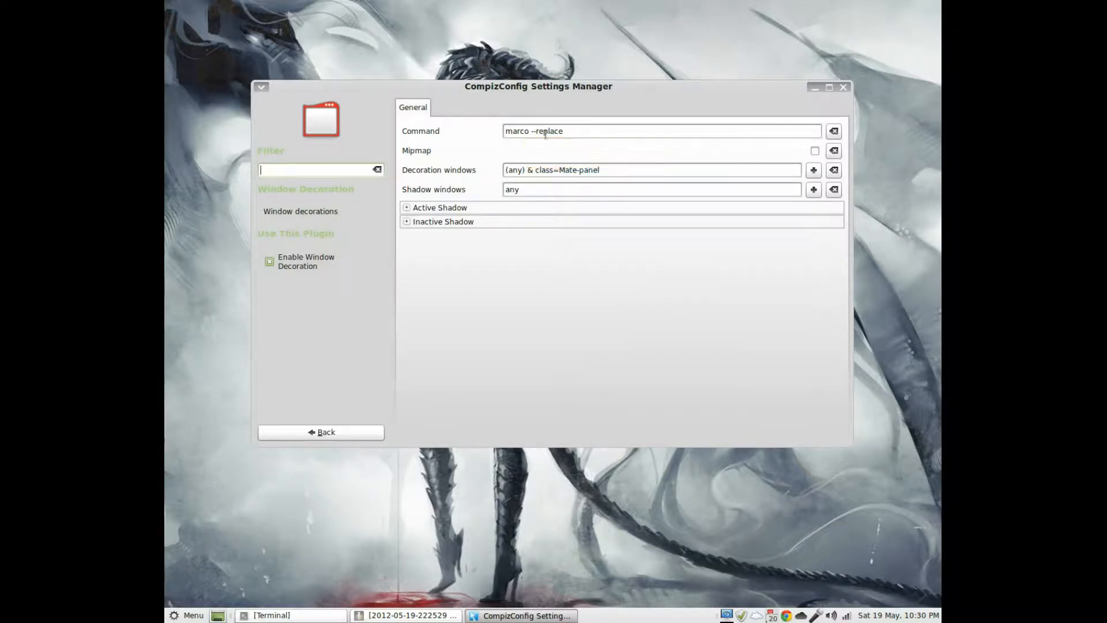
pyautogui.moveTo(575, 131)
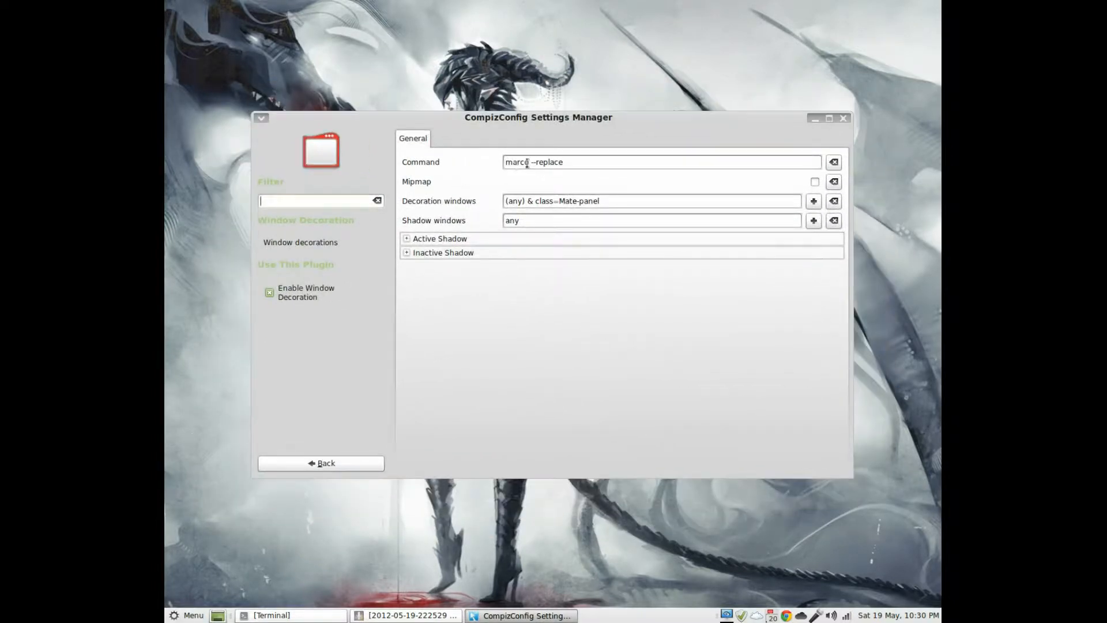
pyautogui.moveTo(586, 162)
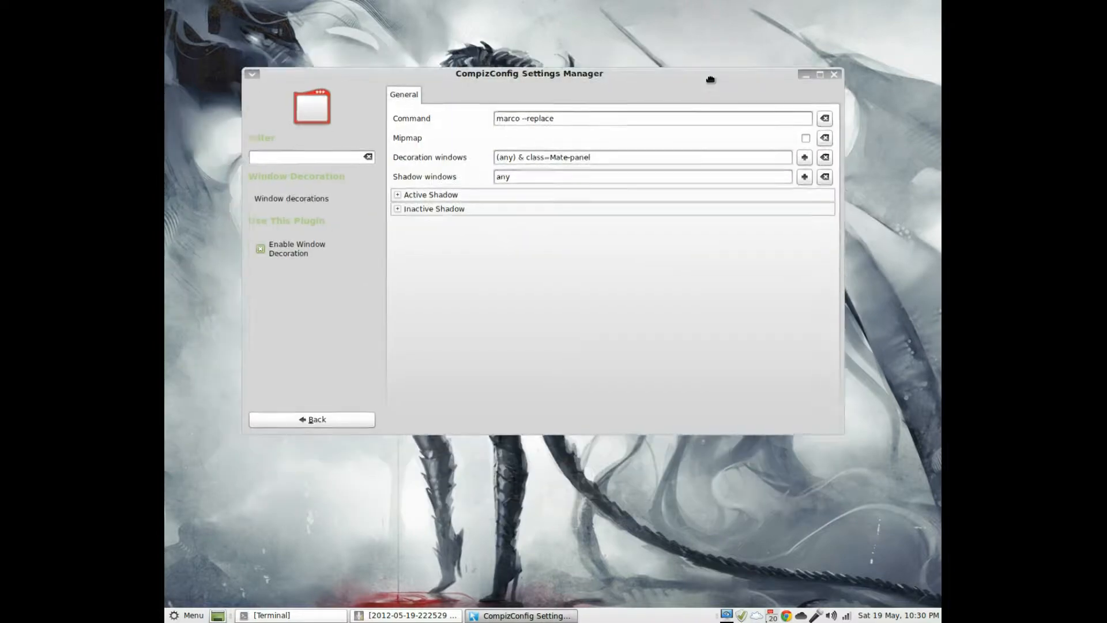
# Step: Close CompizConfig Settings Manager after confirming the decoration command is 'marco --replace'
pyautogui.click(835, 75)
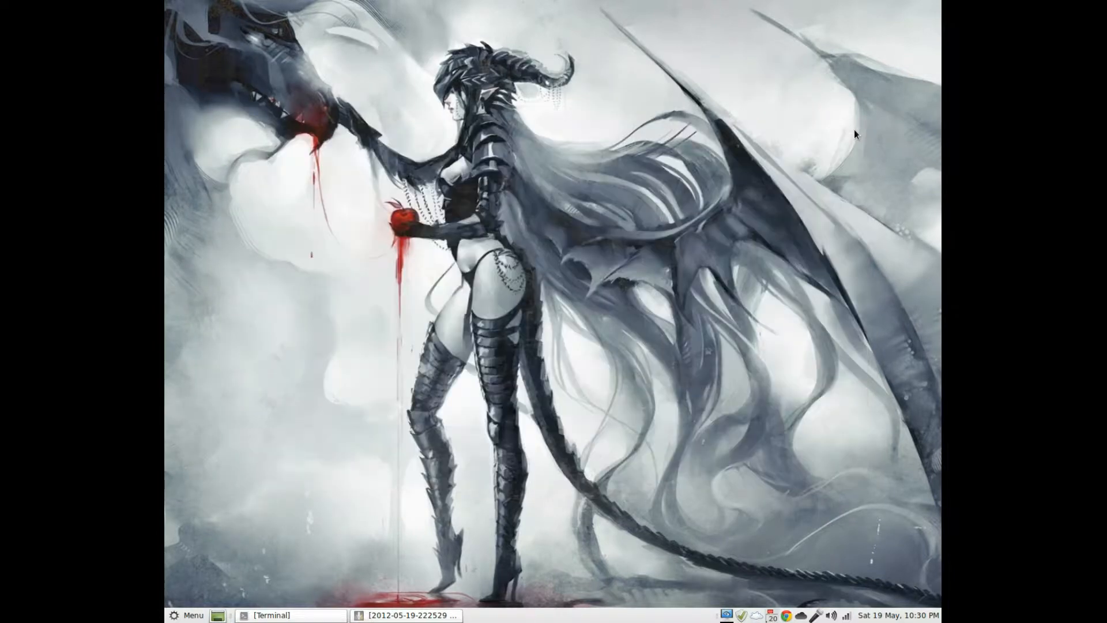
pyautogui.moveTo(595, 530)
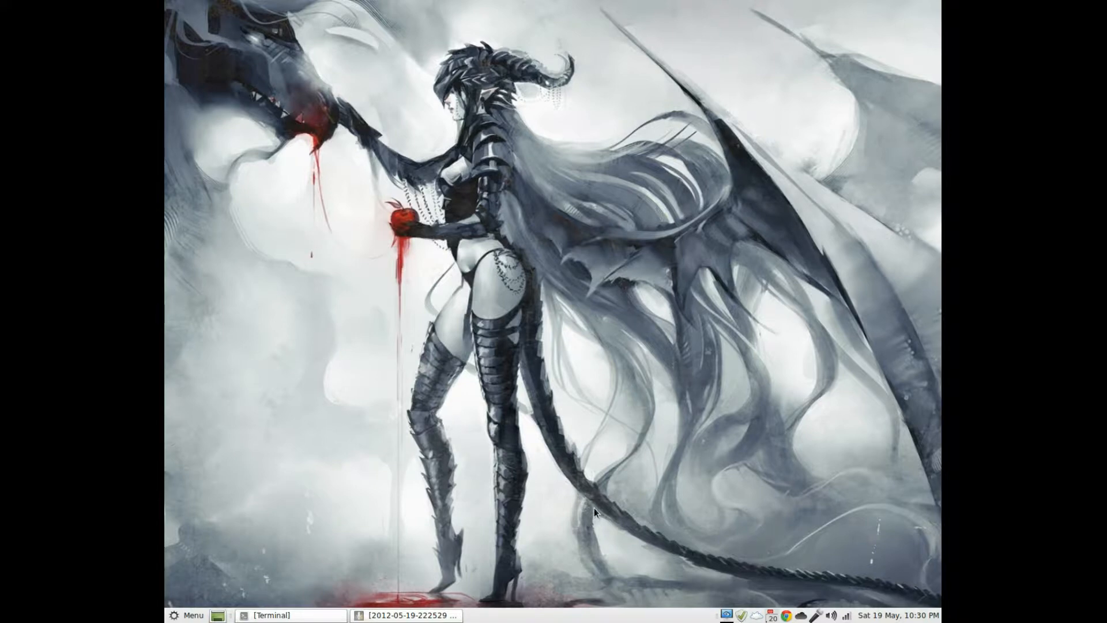
pyautogui.moveTo(603, 344)
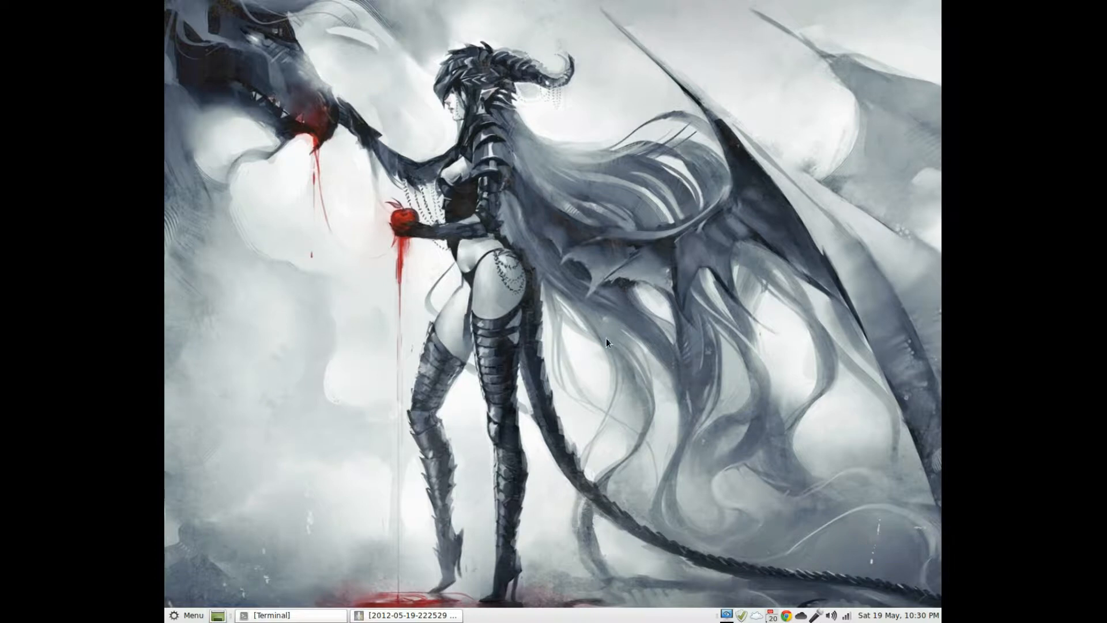
pyautogui.moveTo(599, 353)
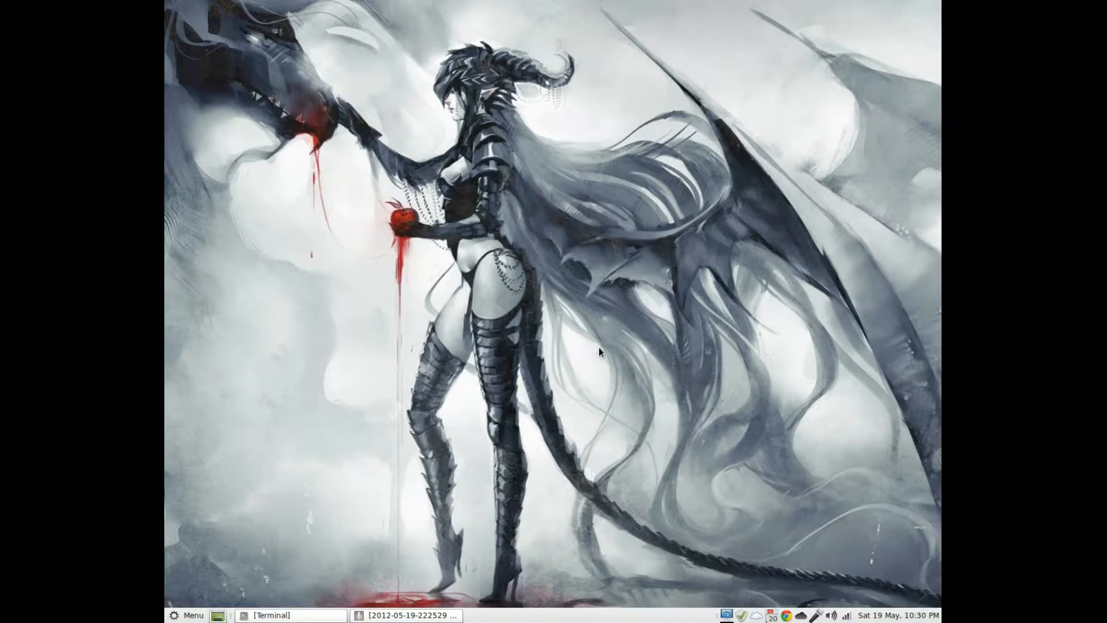
pyautogui.moveTo(598, 357)
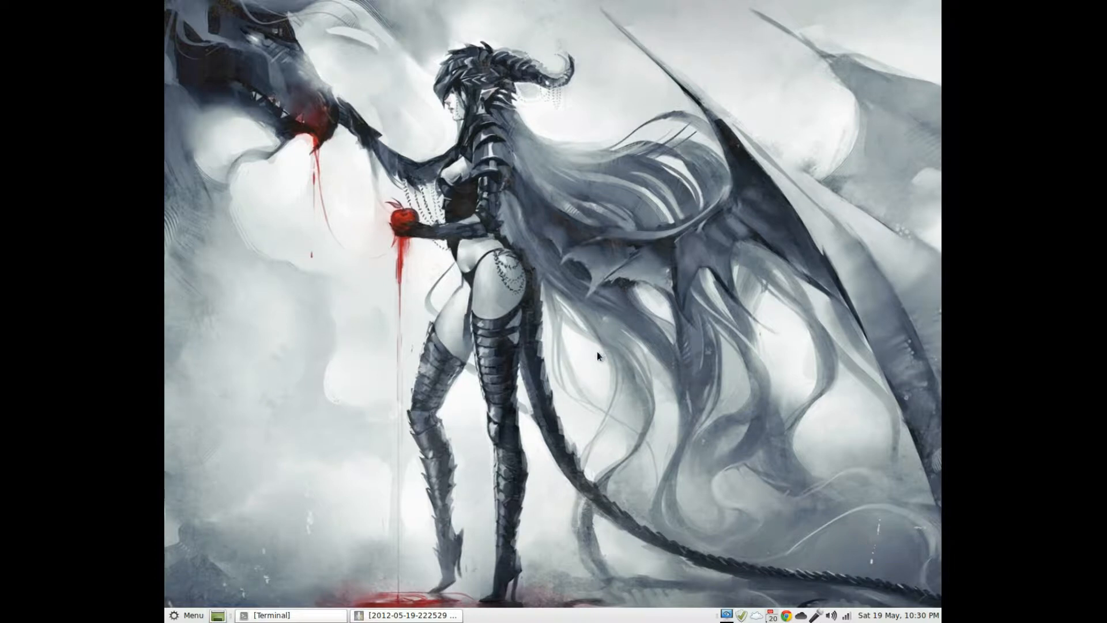
pyautogui.moveTo(596, 361)
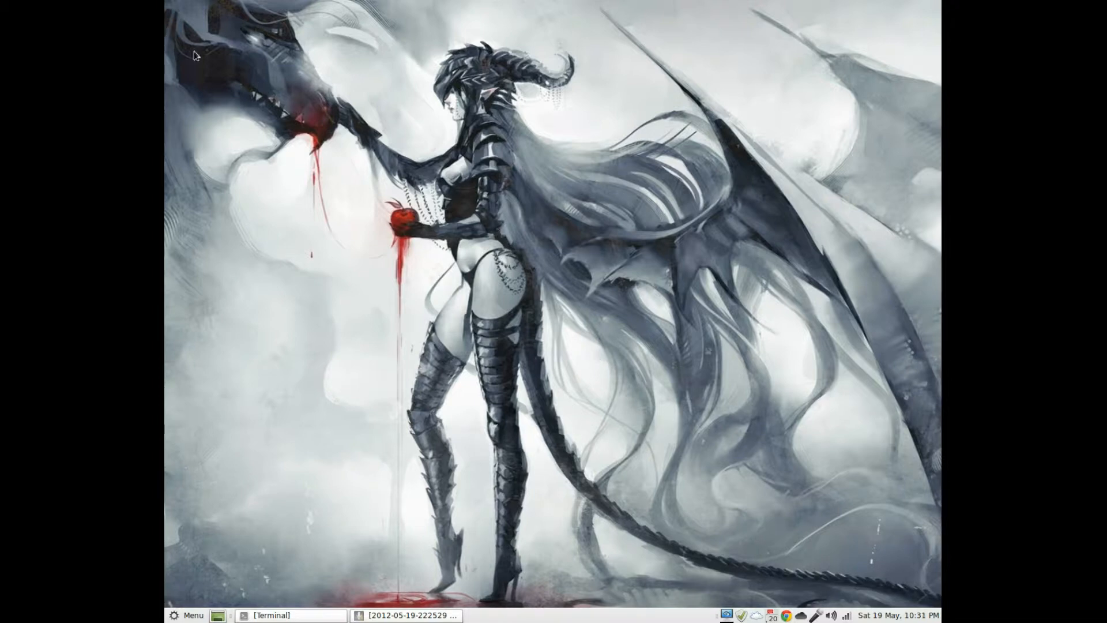
pyautogui.moveTo(216, 104)
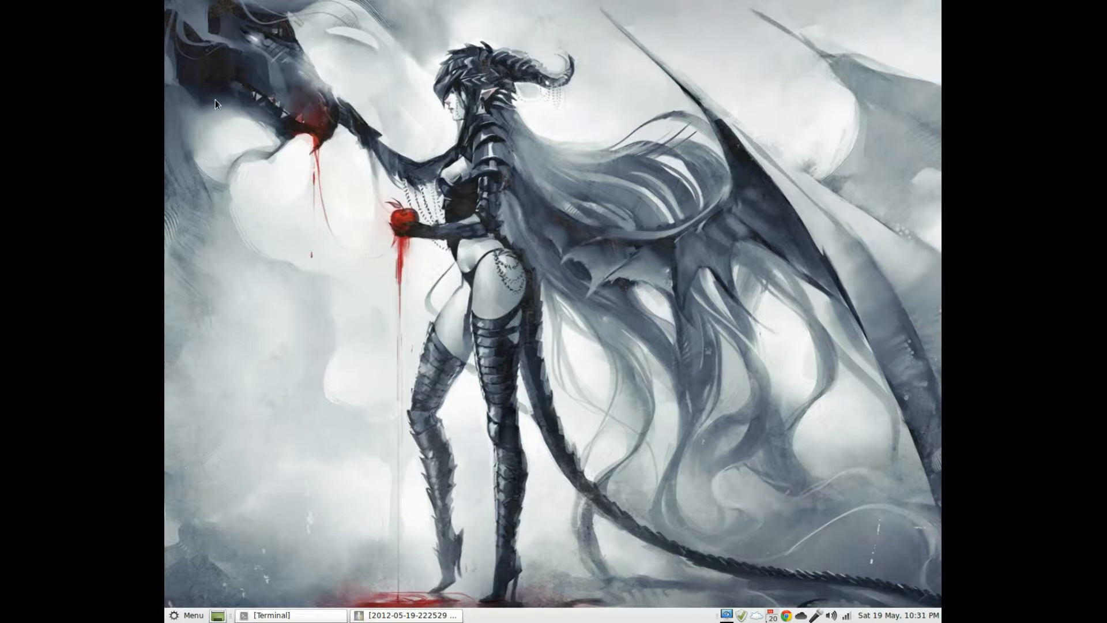
pyautogui.moveTo(335, 119)
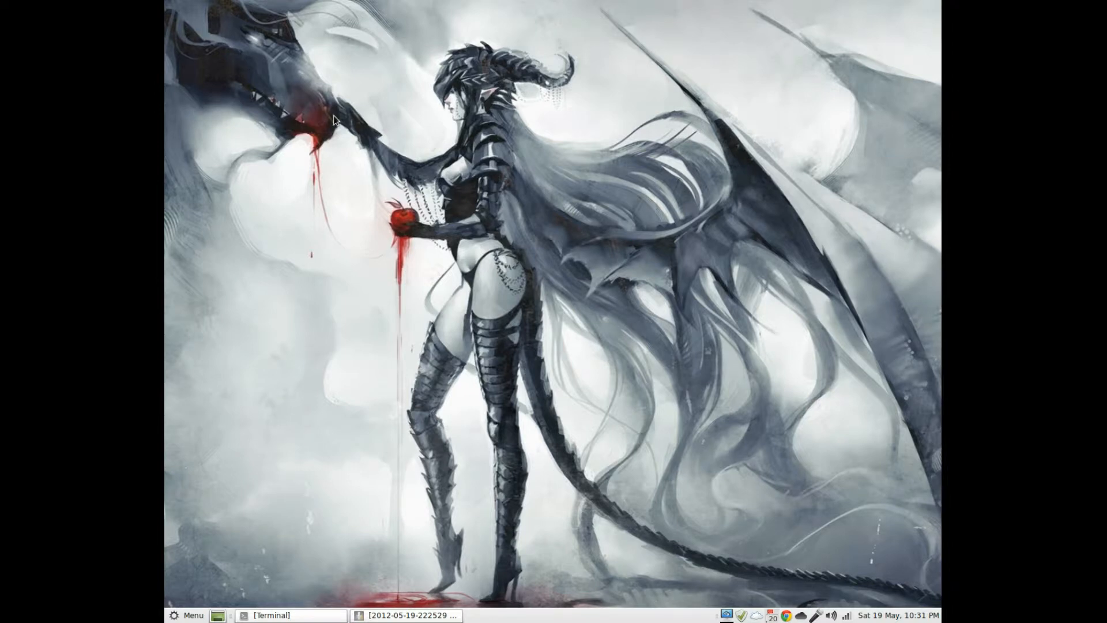
pyautogui.moveTo(370, 129)
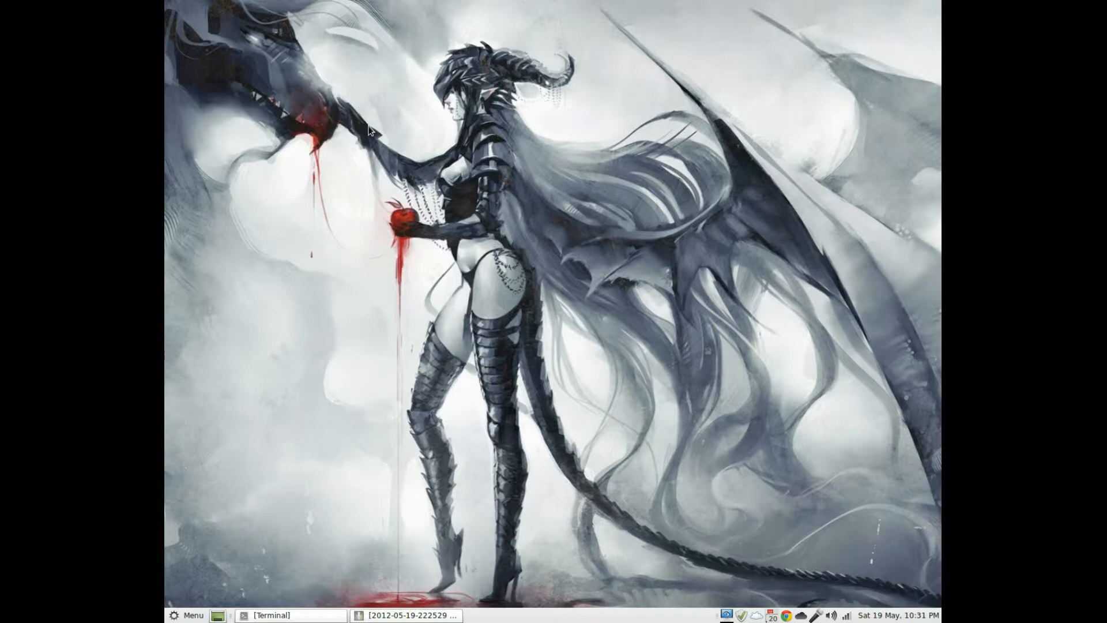
pyautogui.moveTo(562, 176)
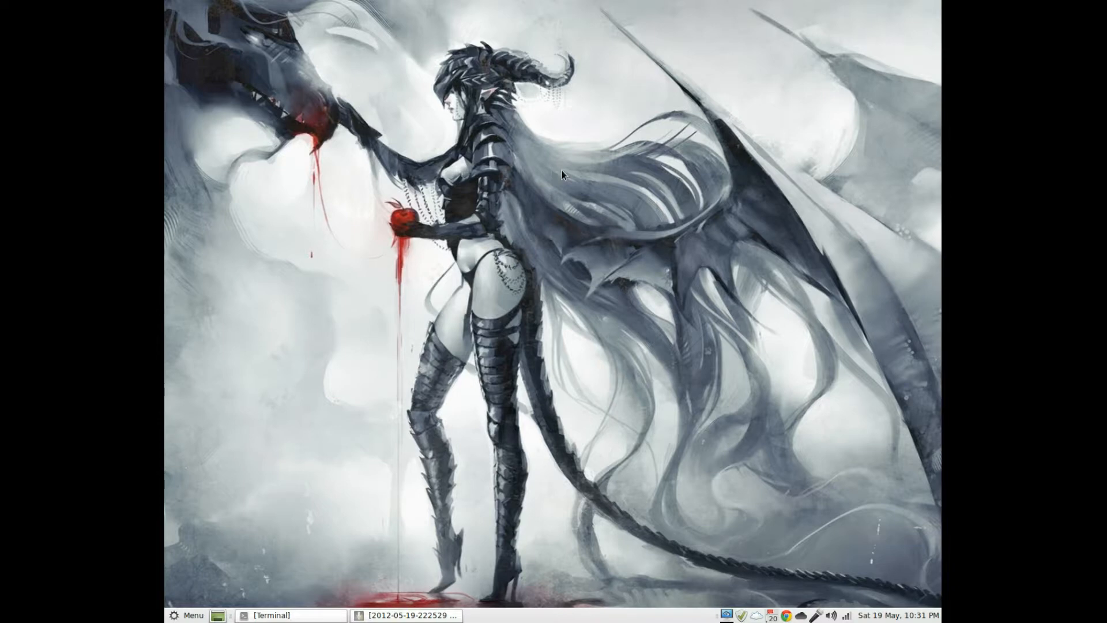
pyautogui.moveTo(570, 172)
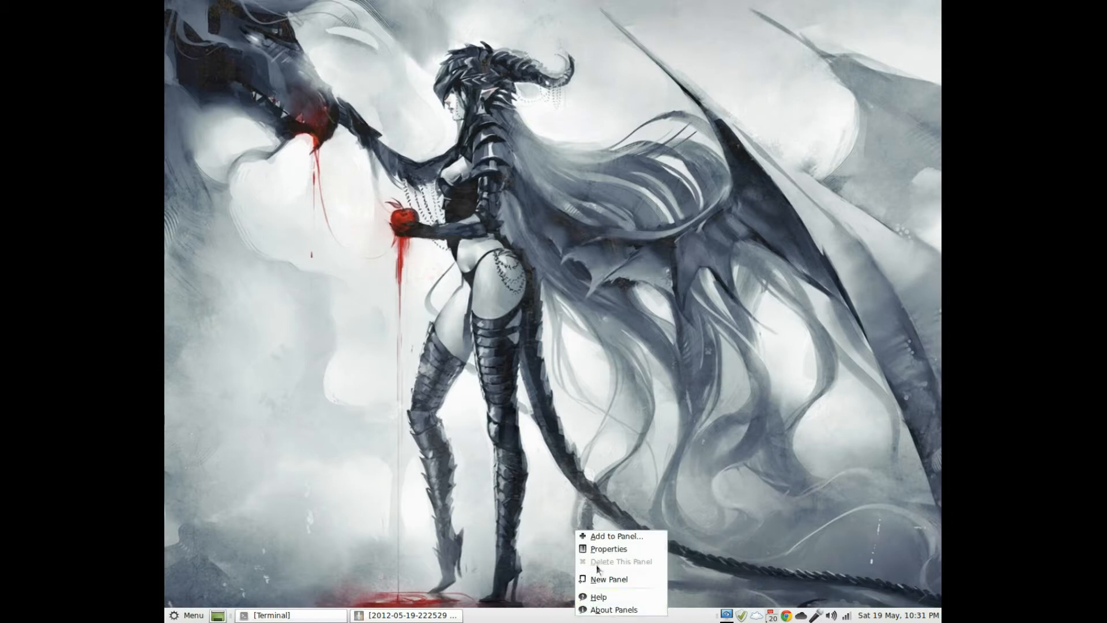
# Step: Choose About Panels from the bottom panel's menu to show MATE Panel version 1.2.1
pyautogui.click(609, 609)
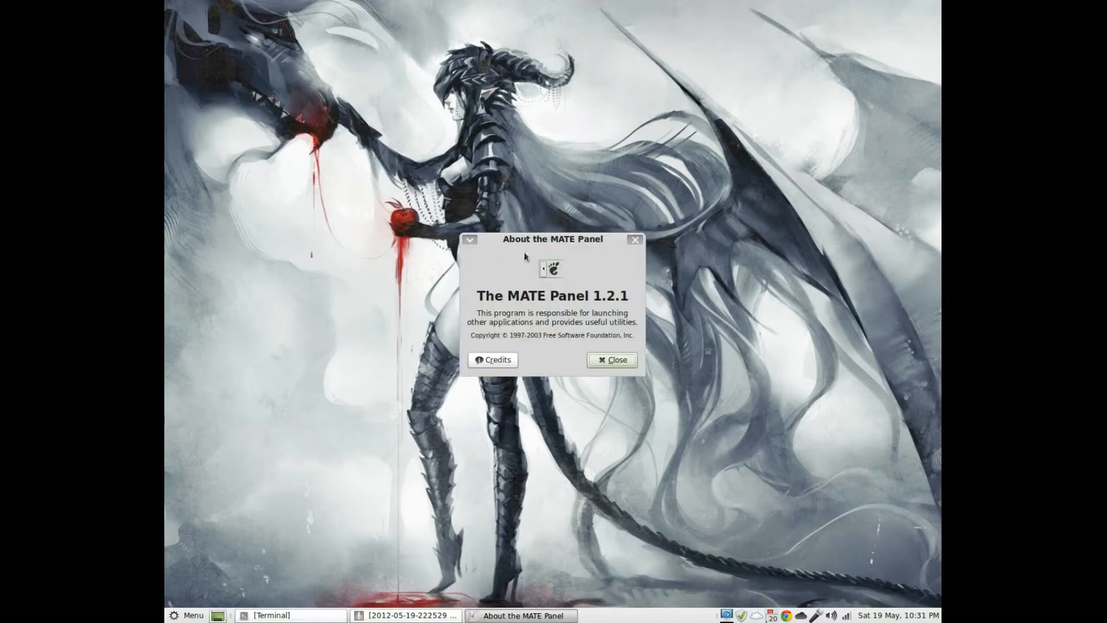